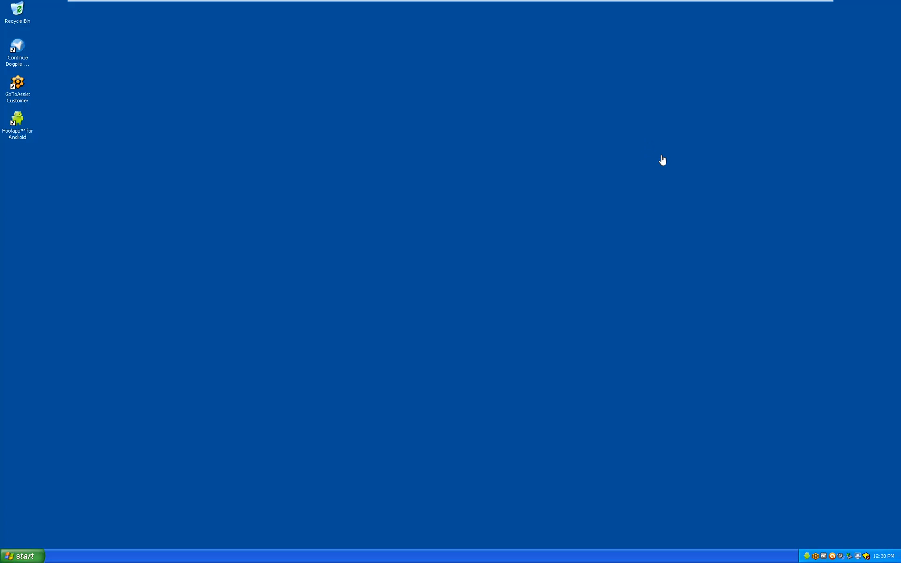
mouse_move(664, 162)
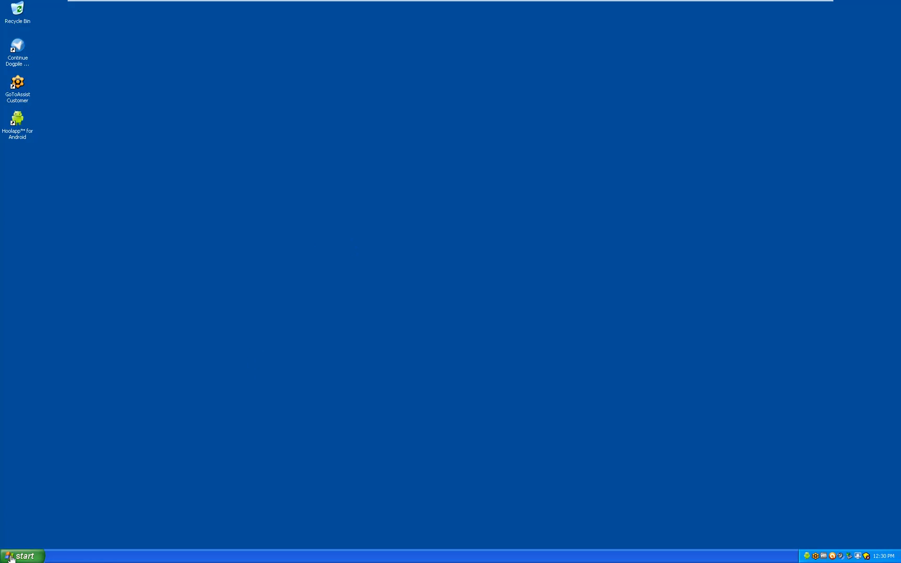
- Launch Internet Explorer, close it, and relaunch it allowing the incompatible Ask Toolbar add-on
left_click(22, 556)
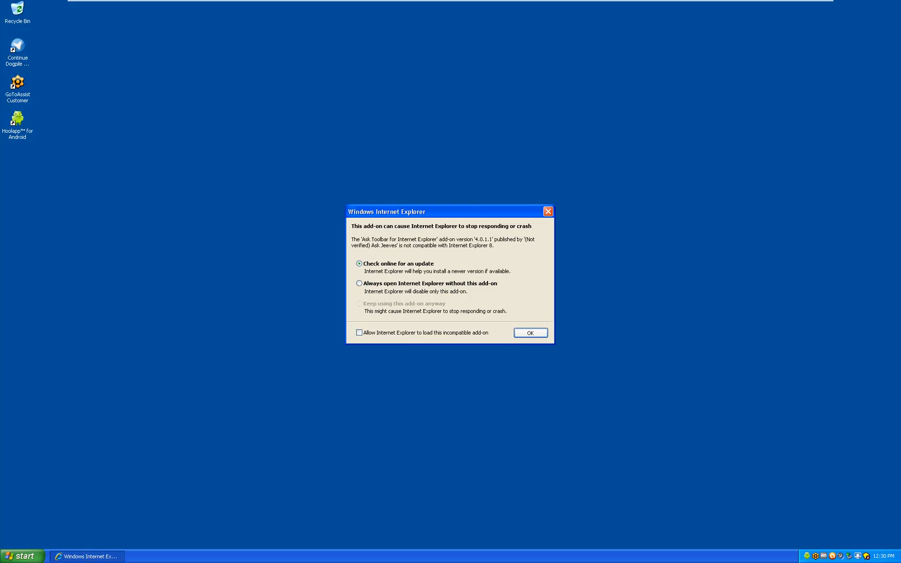
left_click(529, 333)
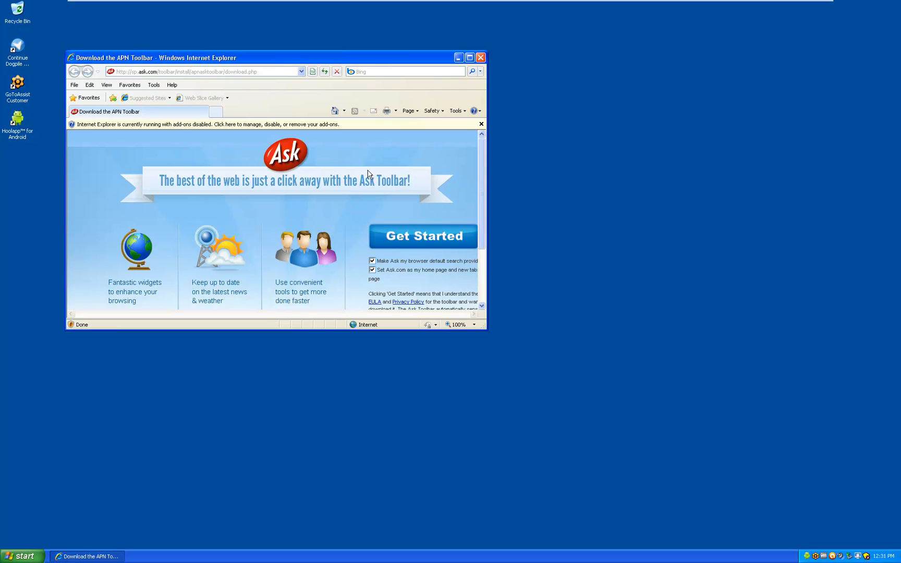
left_click(481, 57)
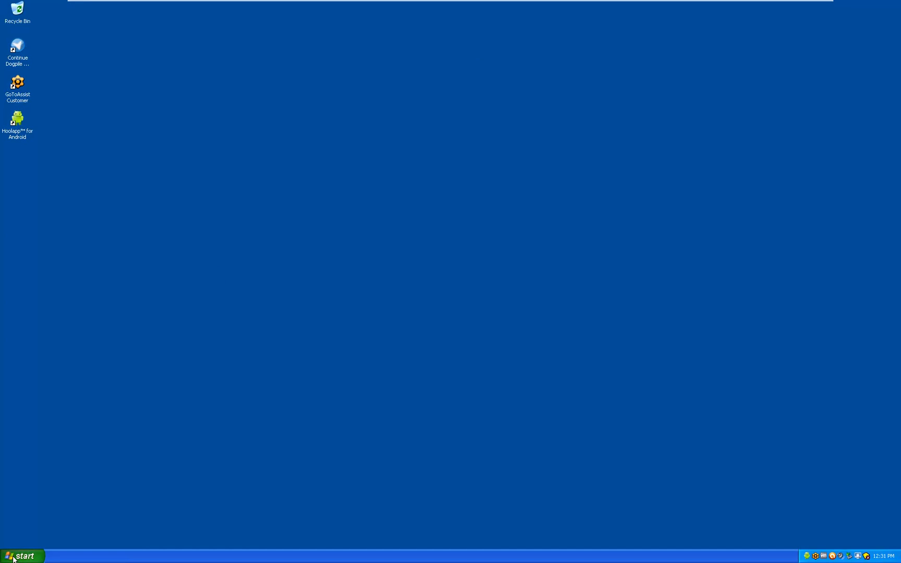
left_click(22, 556)
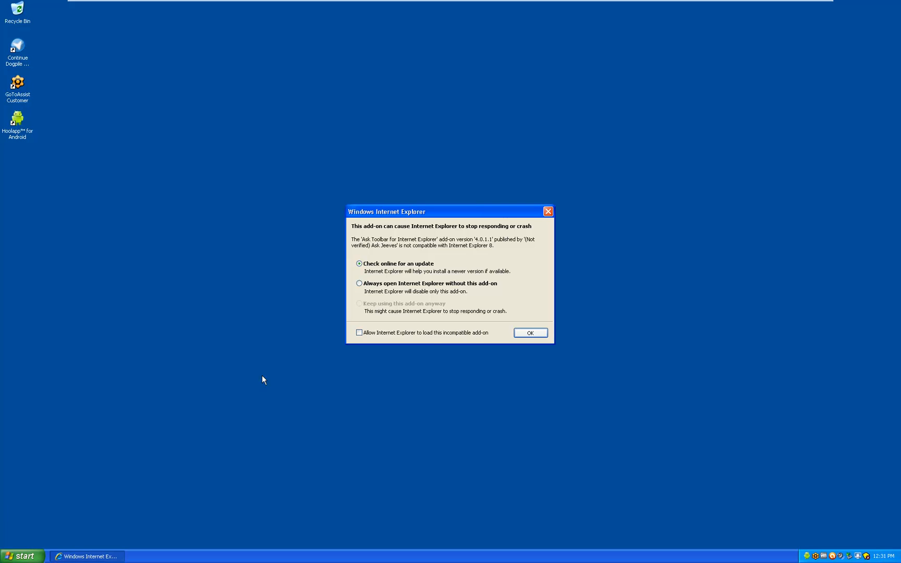
left_click(359, 333)
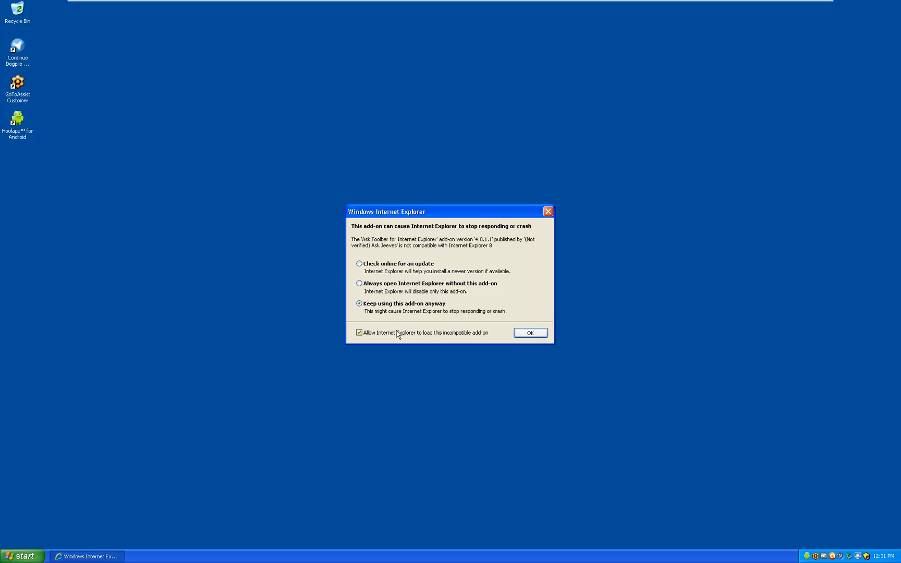
left_click(529, 333)
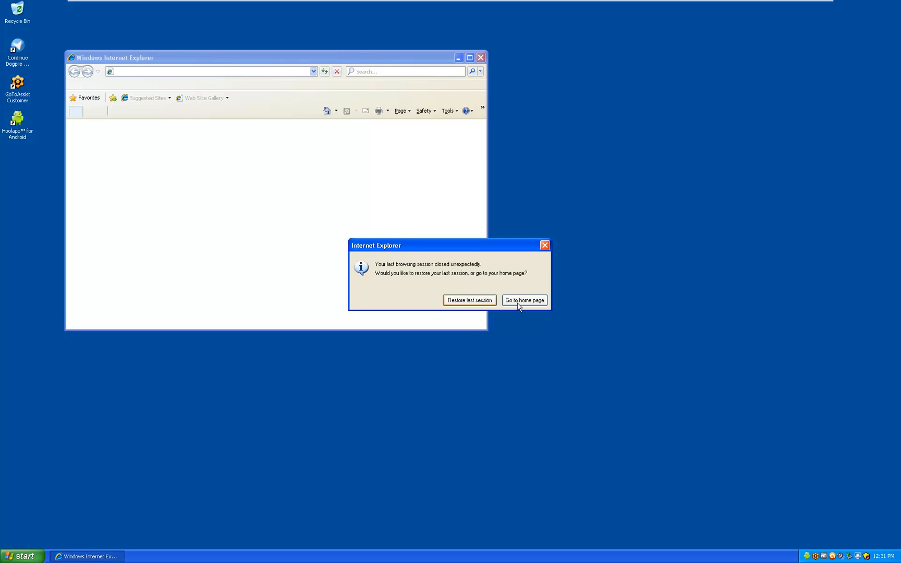
- Open the Funmoods home page instead of restoring, and maximize Internet Explorer to view the toolbars
left_click(523, 300)
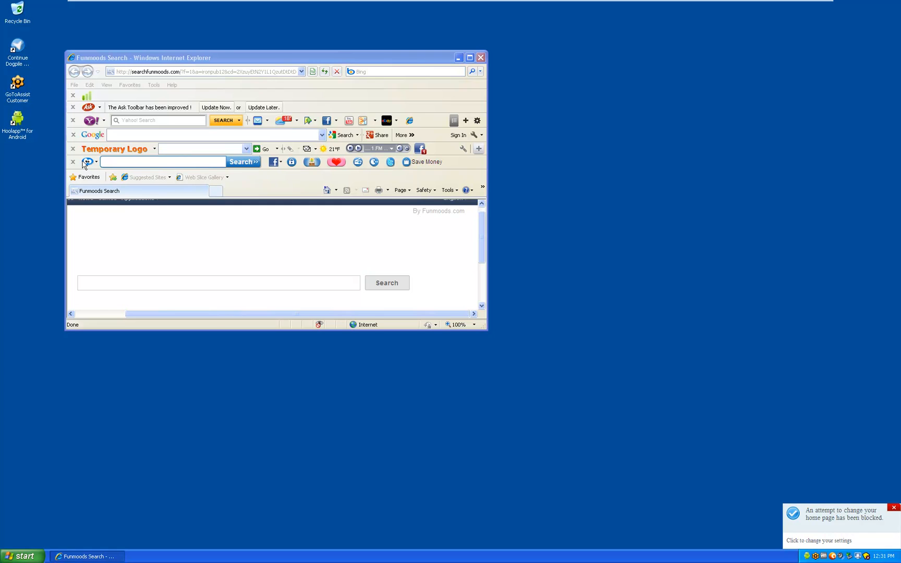
mouse_move(73, 120)
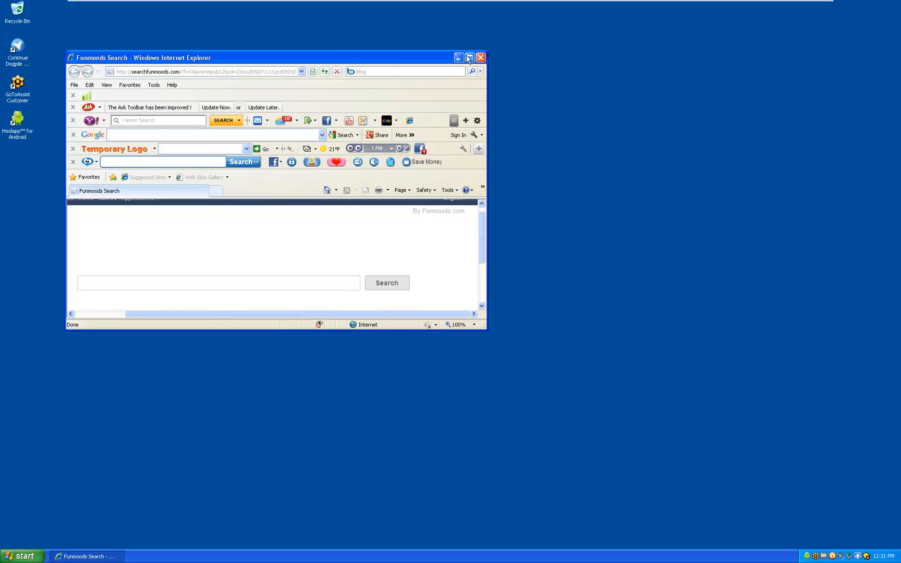
left_click(470, 57)
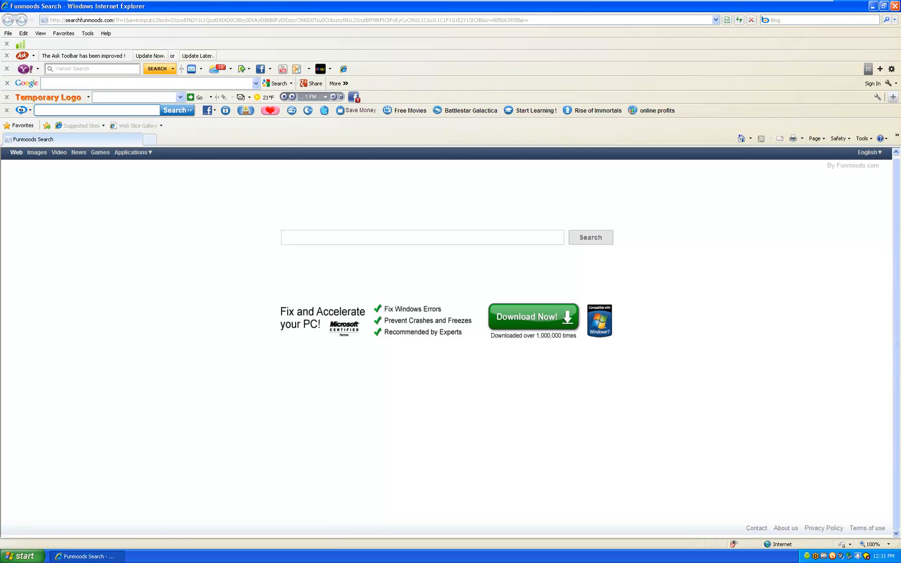
left_click(421, 237)
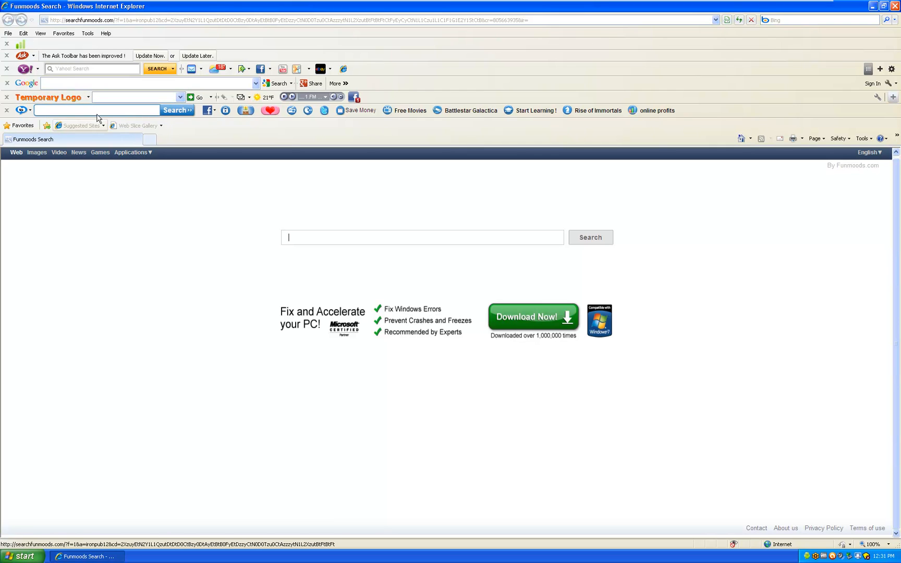
mouse_move(27, 83)
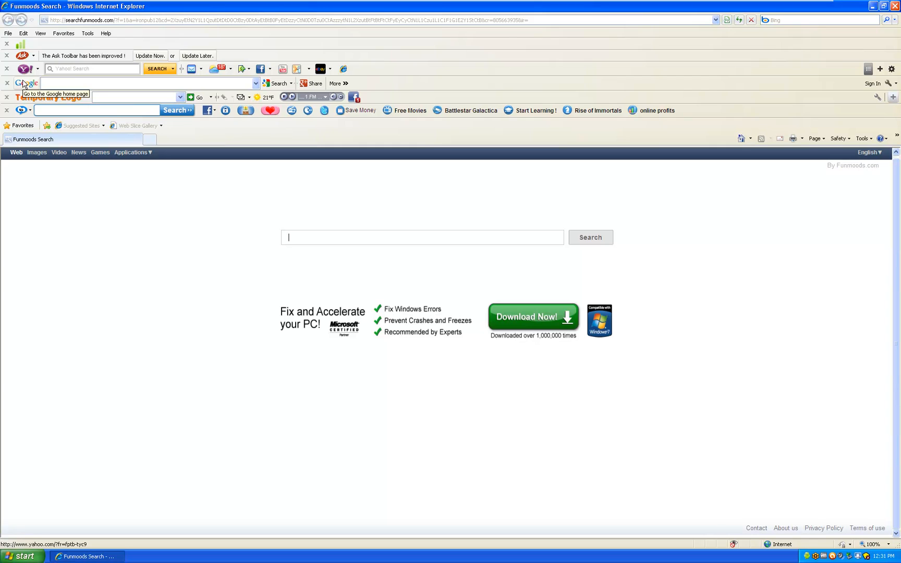
mouse_move(293, 297)
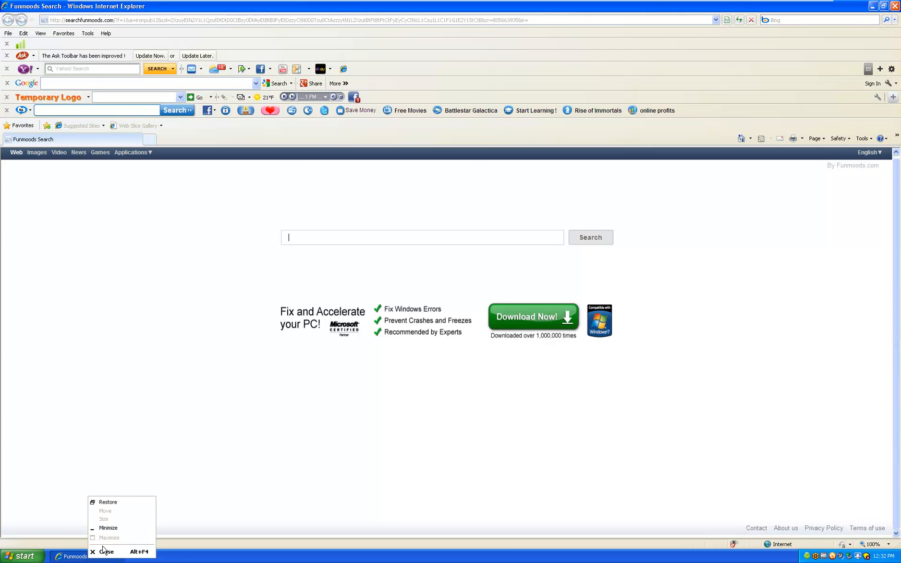
- Close Internet Explorer, launch AdwCleaner.exe from the desktop, and start its adware Search
left_click(106, 552)
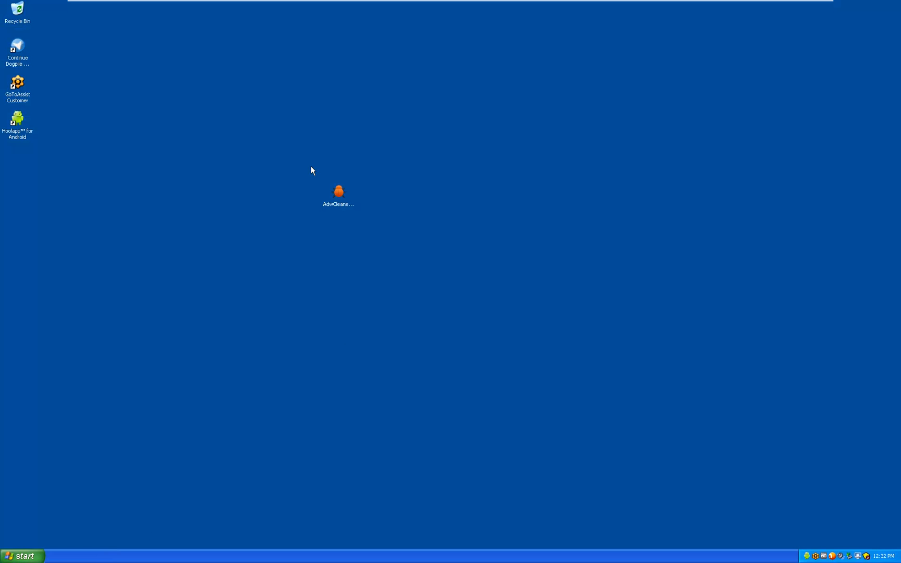
left_click(339, 191)
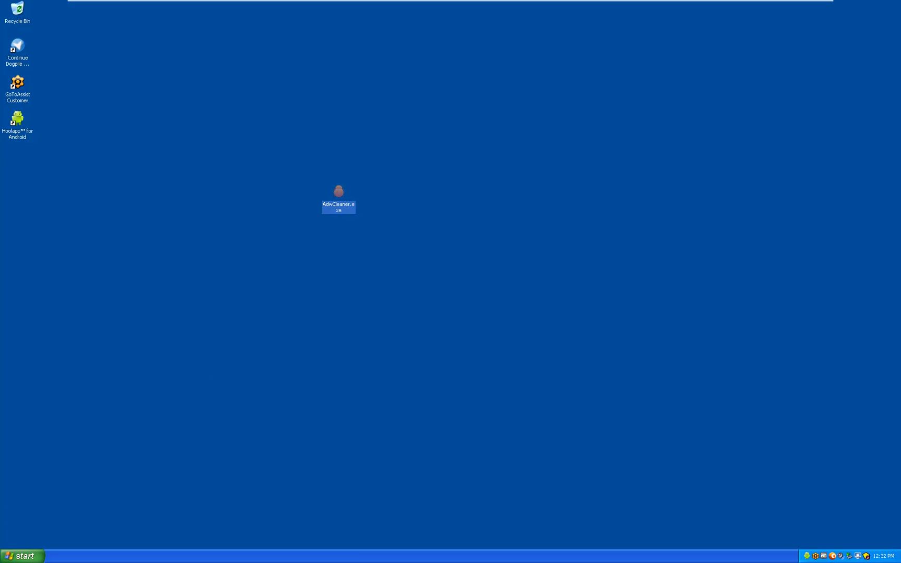
mouse_move(656, 237)
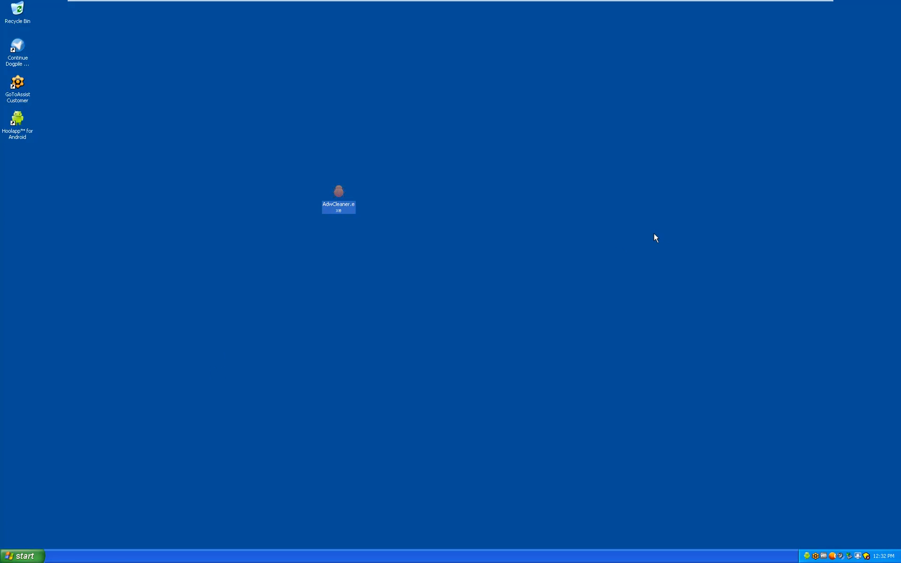
double_click(338, 194)
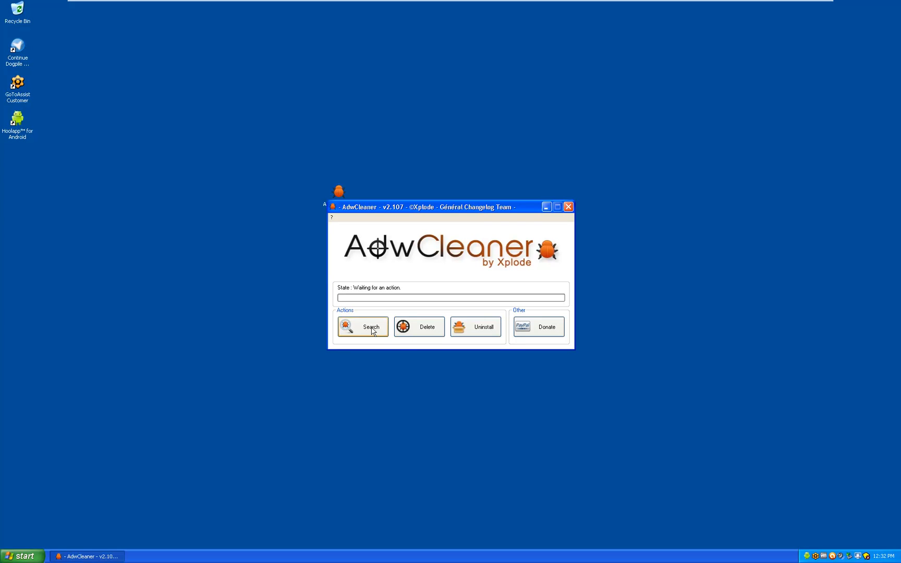
left_click(363, 326)
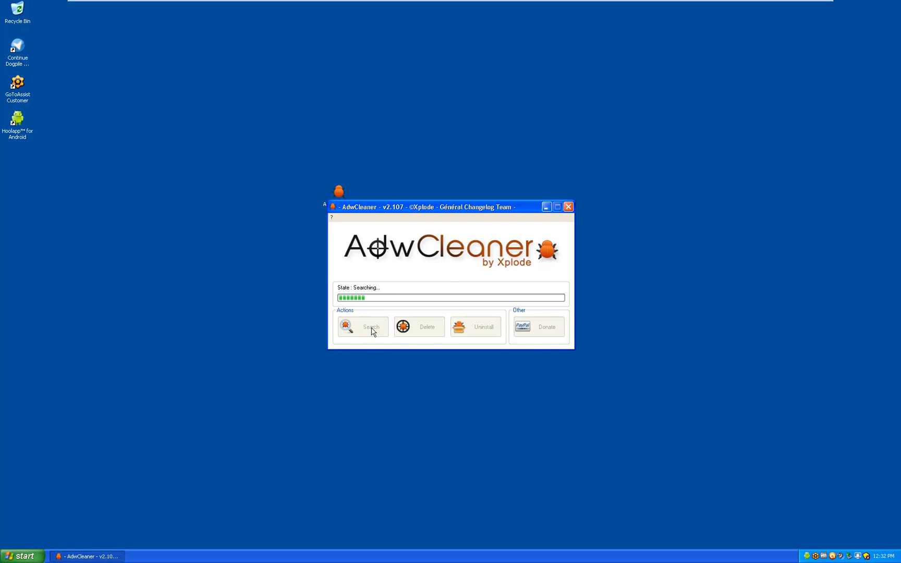
mouse_move(447, 281)
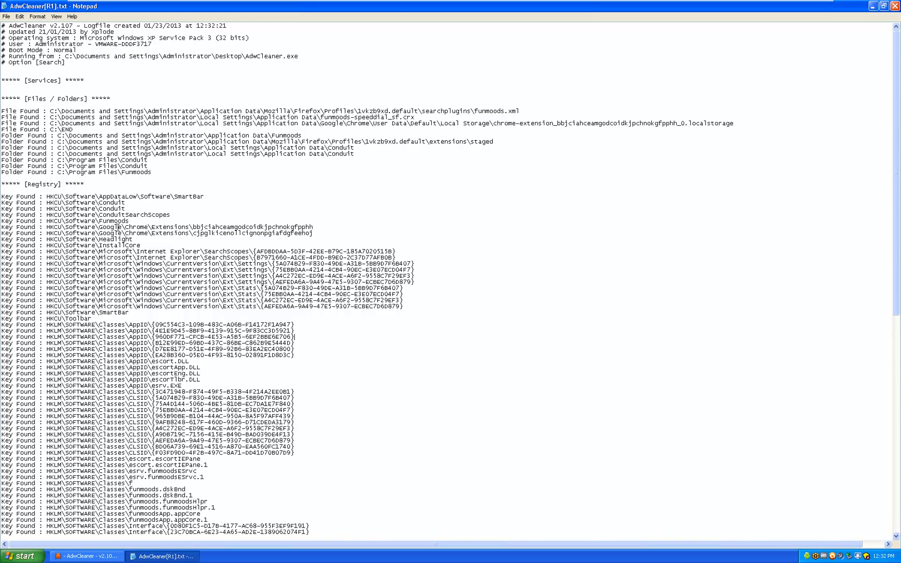
mouse_move(265, 236)
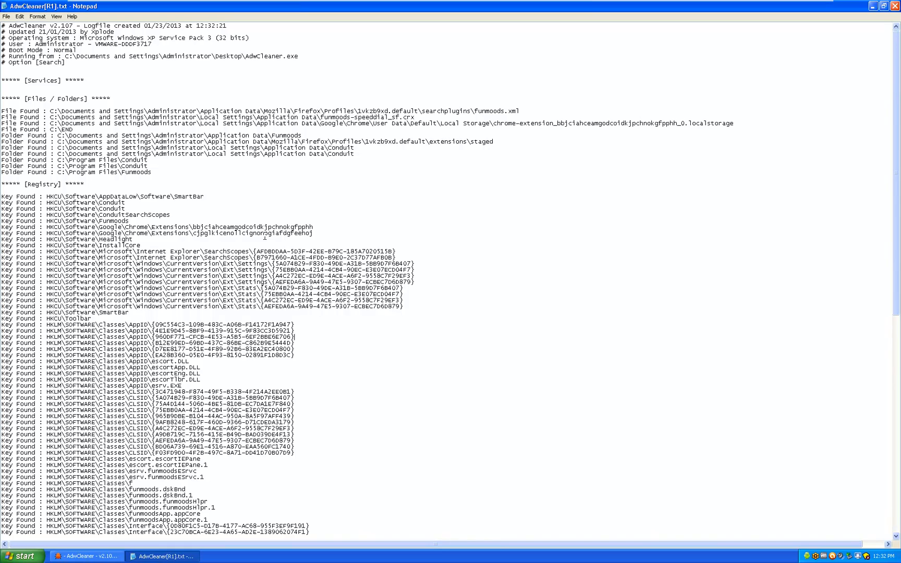
- Scroll through the AdwCleaner[R1].txt log of Funmoods and Conduit entries
scroll("down", 3)
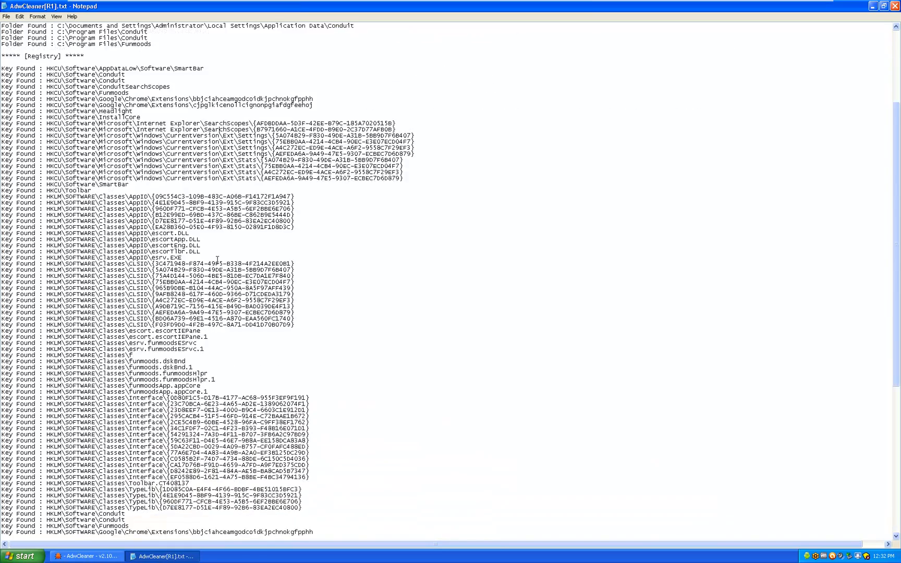
scroll("down", 3)
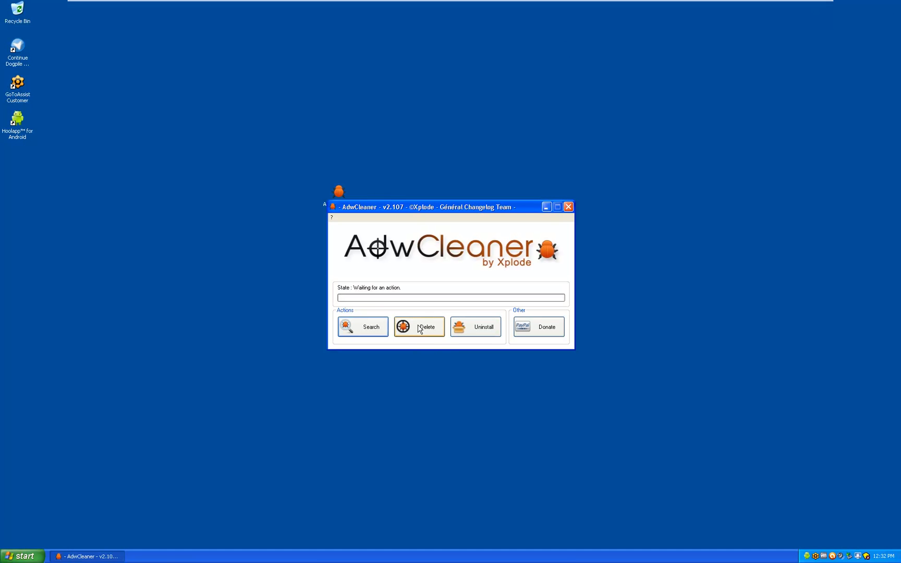
- Run AdwCleaner's delete pass on the found adware and return to the desktop
left_click(419, 326)
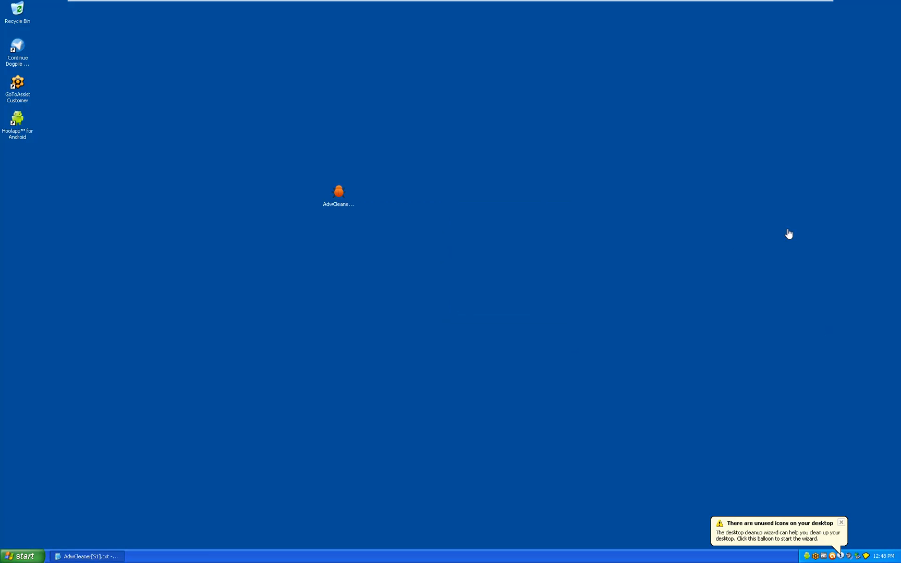
mouse_move(737, 249)
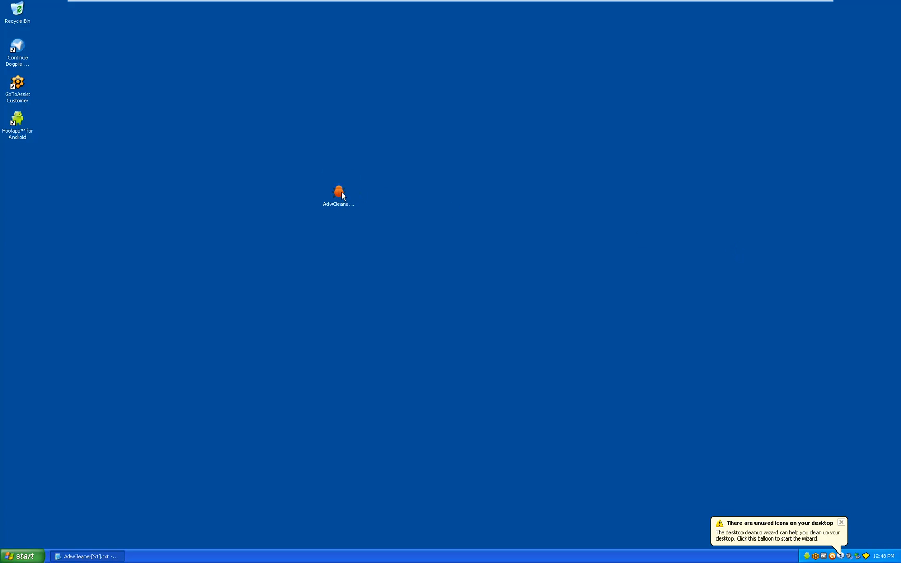
left_click(339, 192)
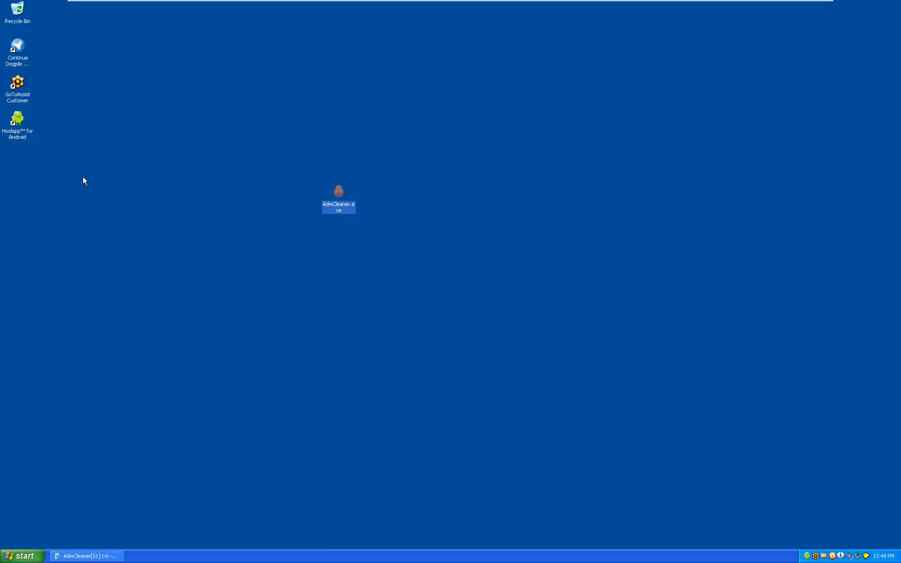
- Exit Sandboxie, reopen Internet Explorer keeping the Ask Toolbar add-on, and dismiss the coupon pop-up
left_click(23, 556)
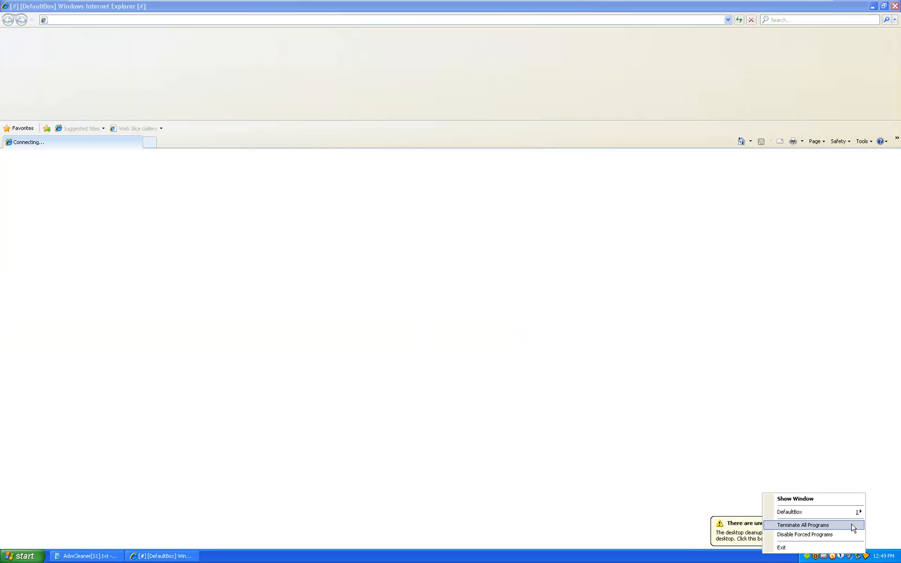
left_click(804, 525)
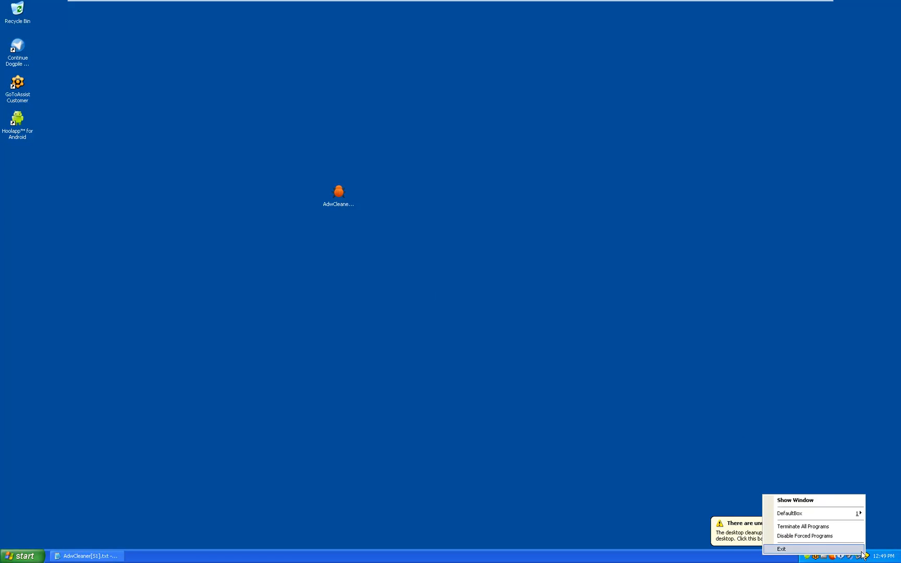
left_click(23, 555)
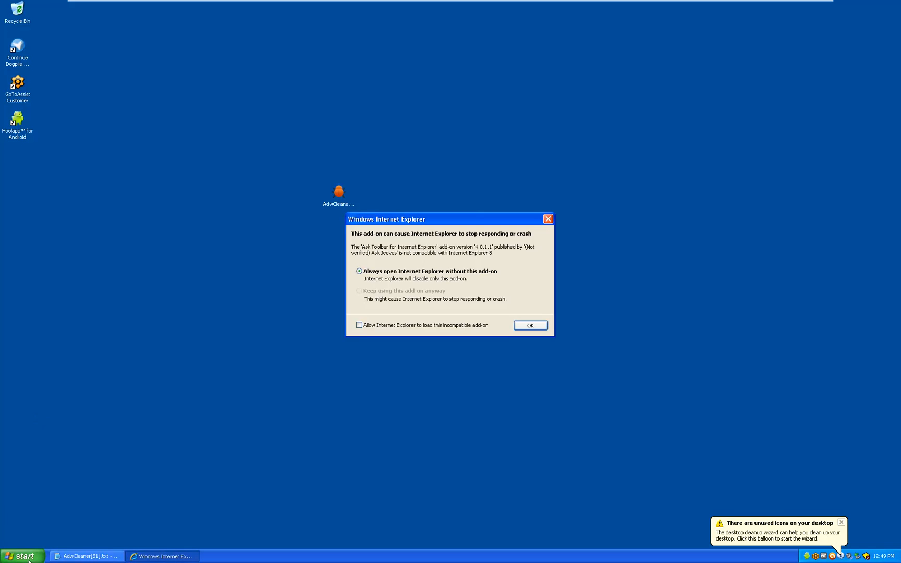
left_click(359, 291)
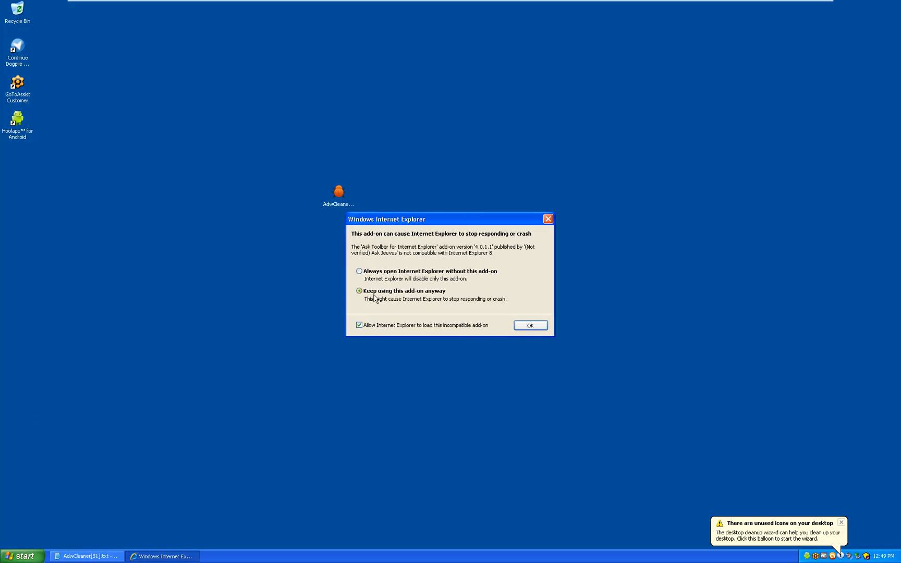
left_click(529, 326)
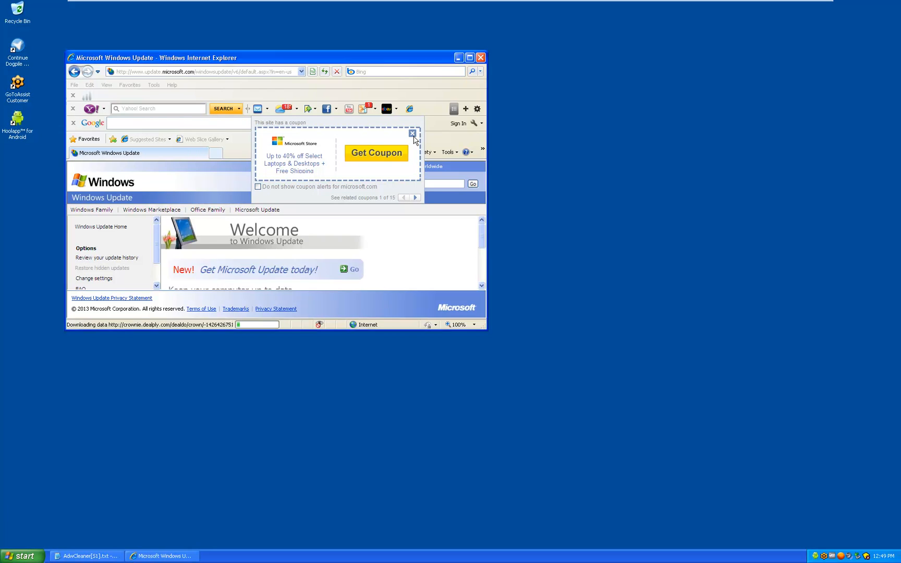
left_click(470, 57)
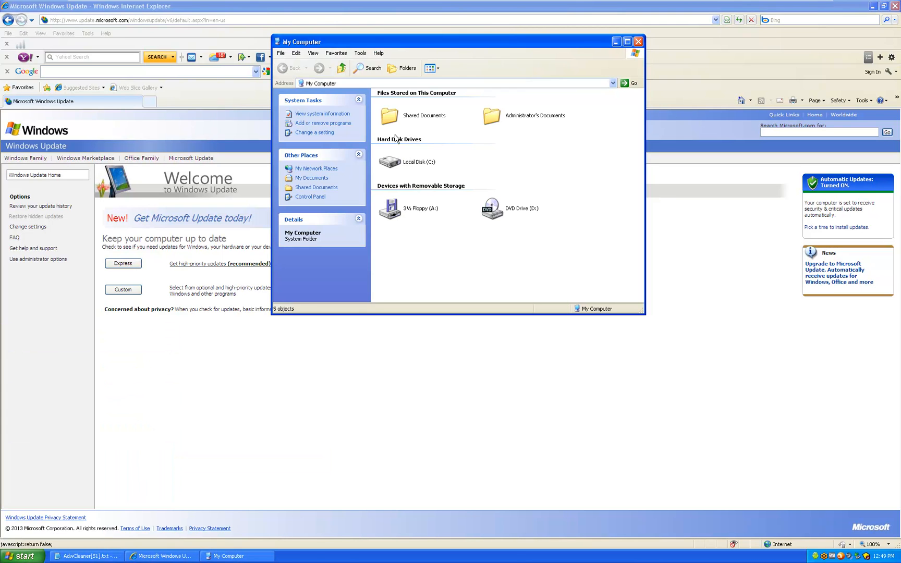
- Open Add or Remove Programs and select Ask Toolbar, declining its removal for now
left_click(310, 196)
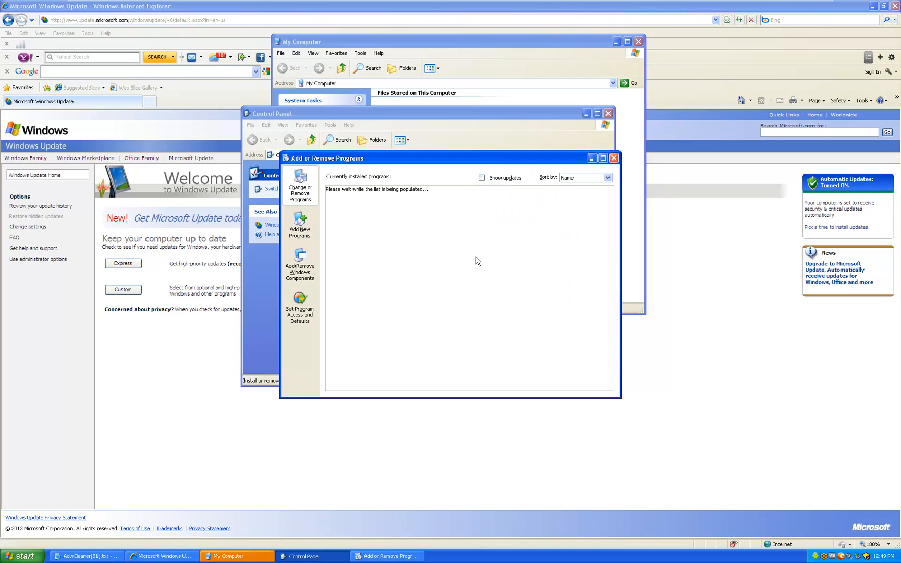
mouse_move(477, 254)
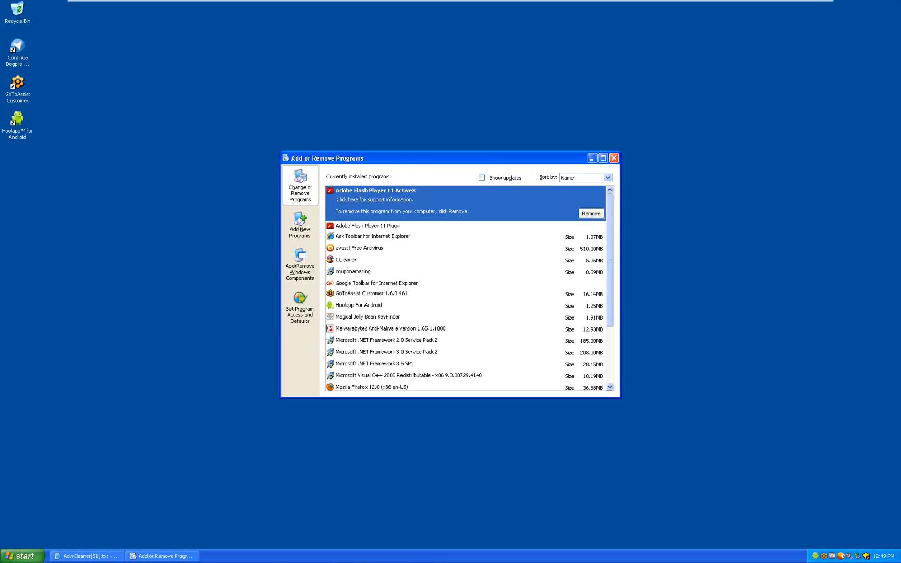
mouse_move(585, 262)
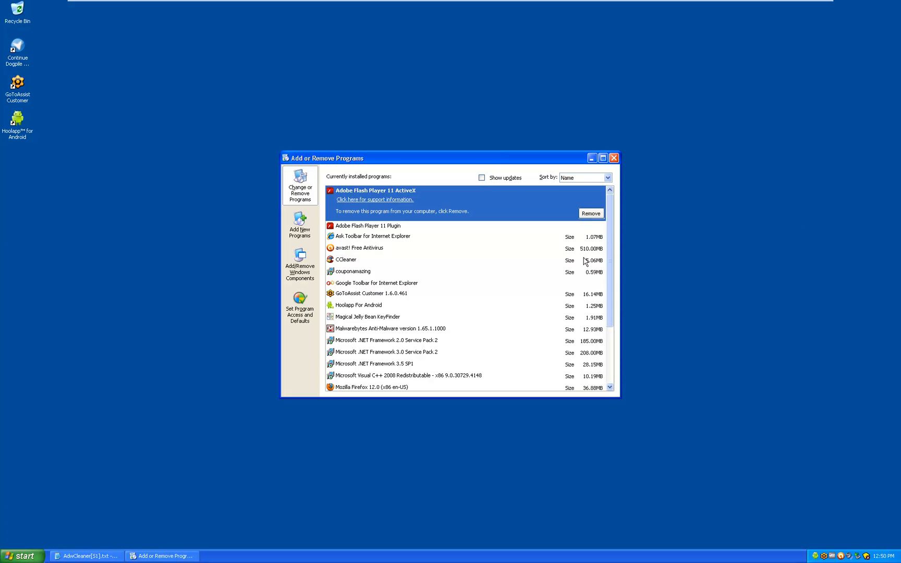
mouse_move(564, 261)
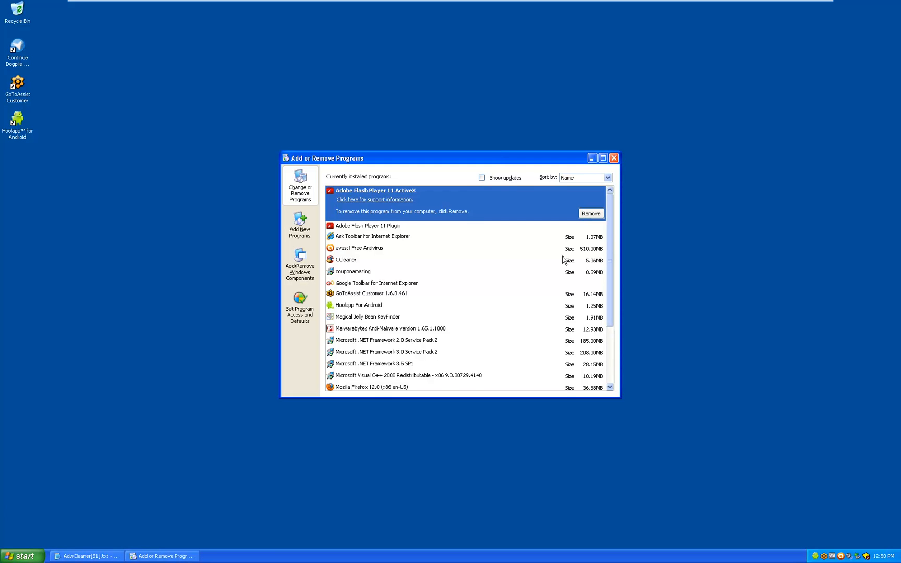
left_click(378, 235)
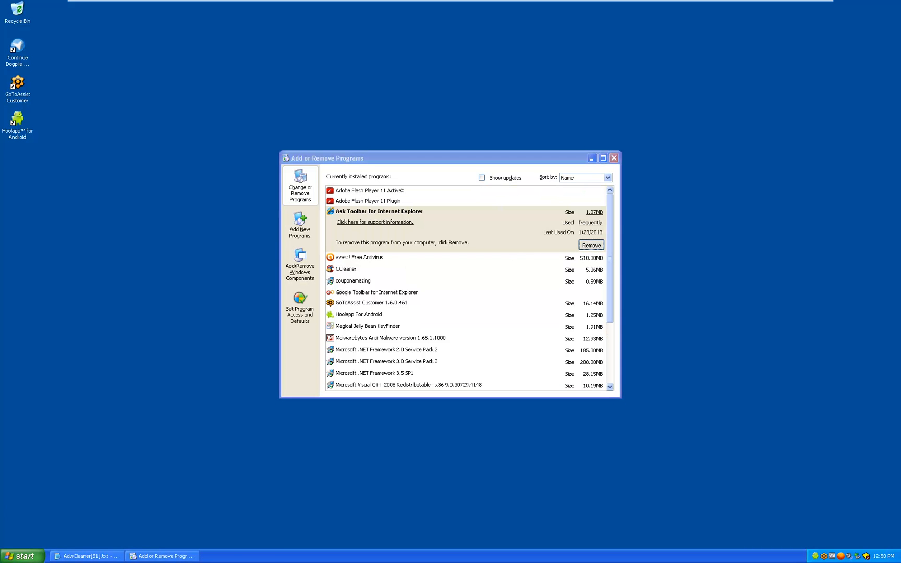
left_click(590, 245)
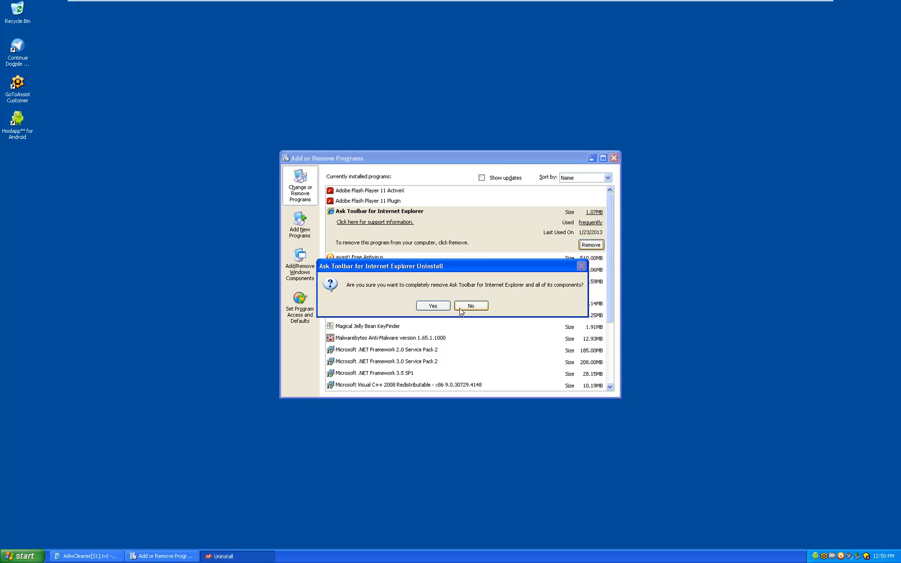
left_click(471, 306)
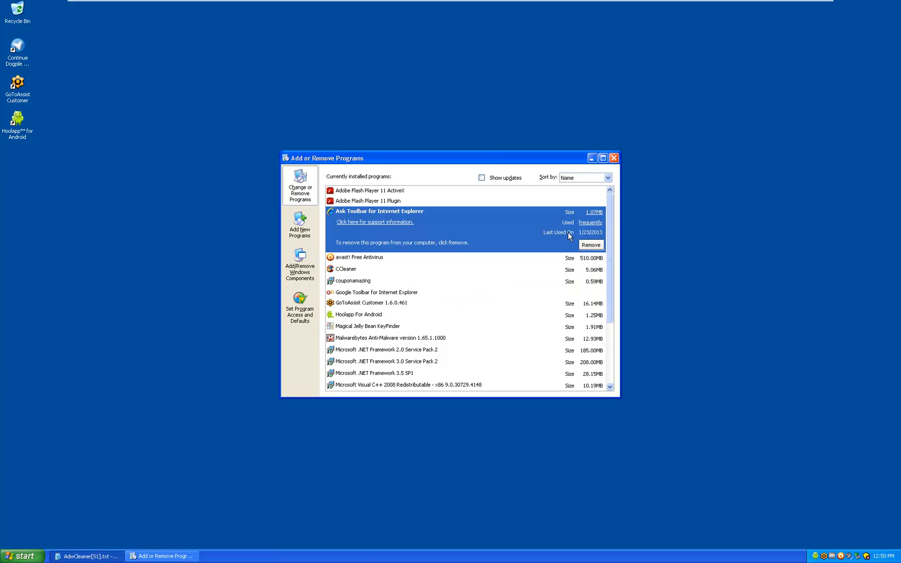
- Uninstall couponamazing, then uninstall Ask Toolbar for Internet Explorer
scroll("down", 3)
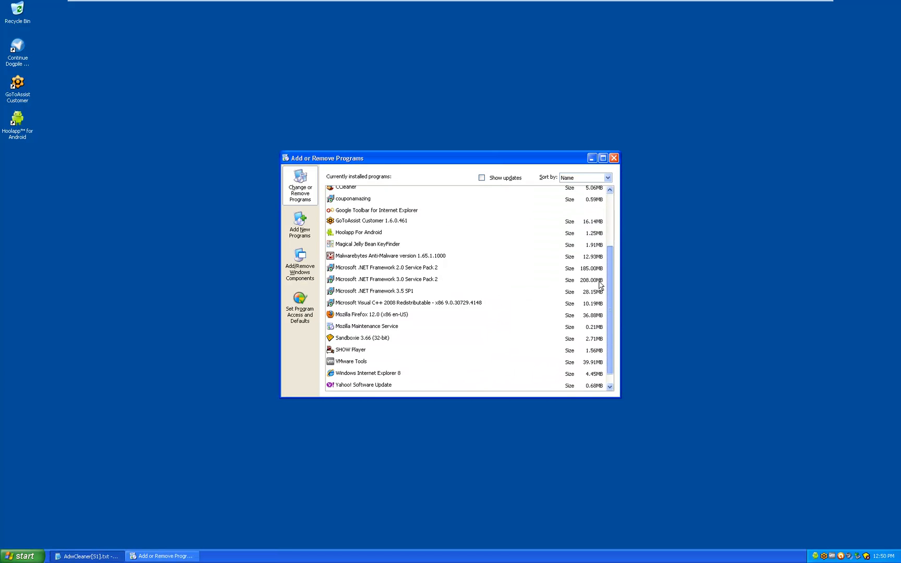
scroll("down", 3)
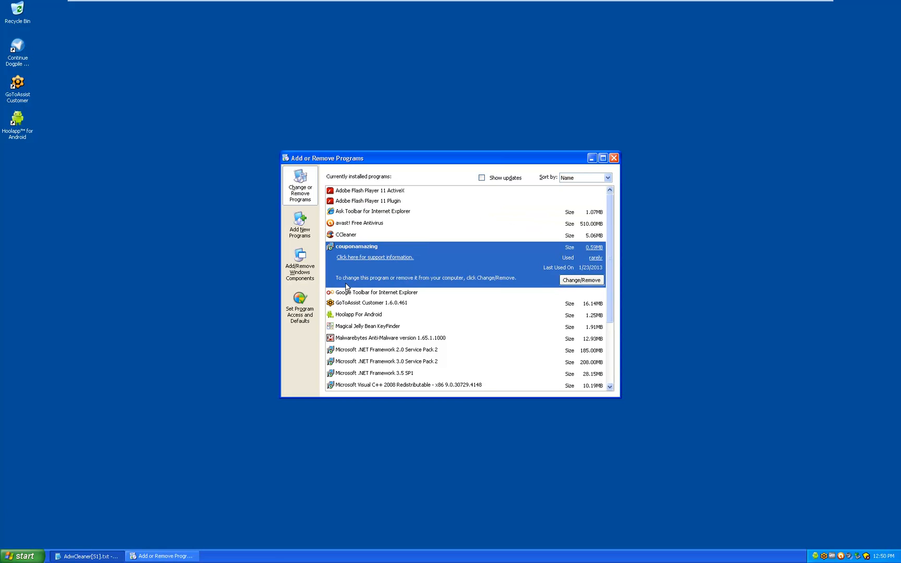
left_click(581, 280)
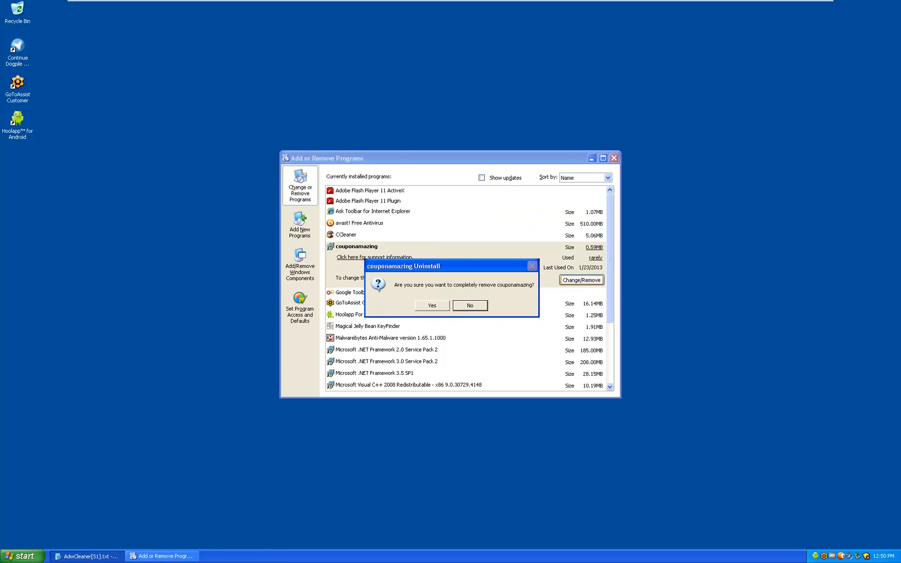
left_click(431, 305)
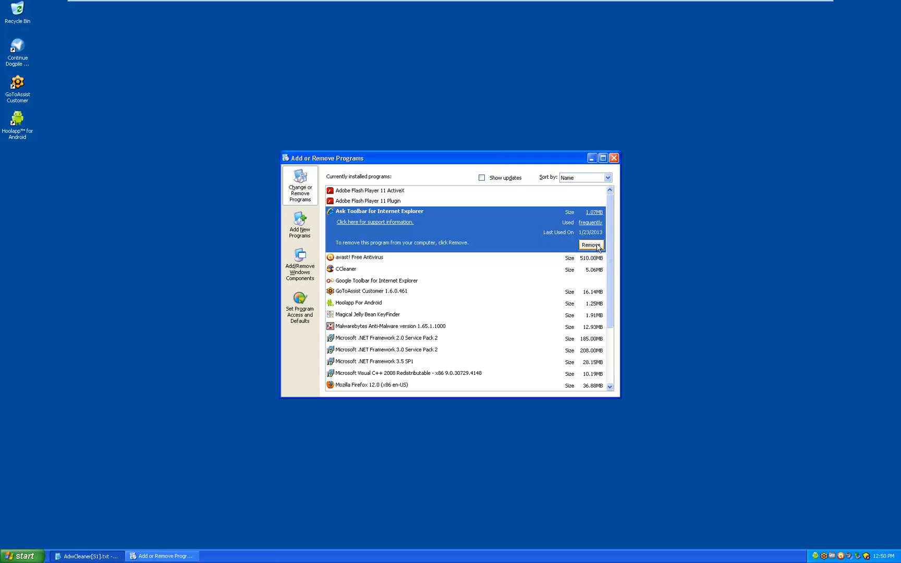
left_click(590, 244)
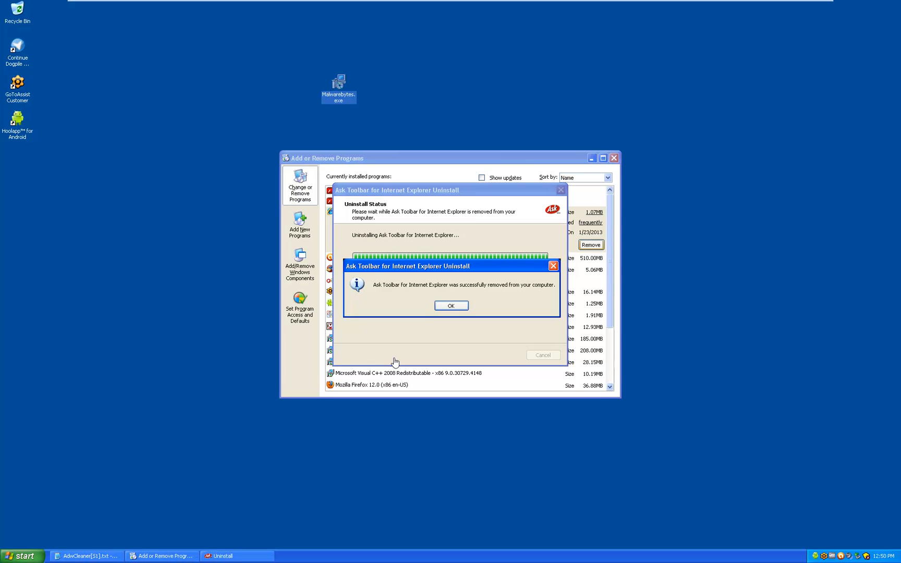
mouse_move(421, 328)
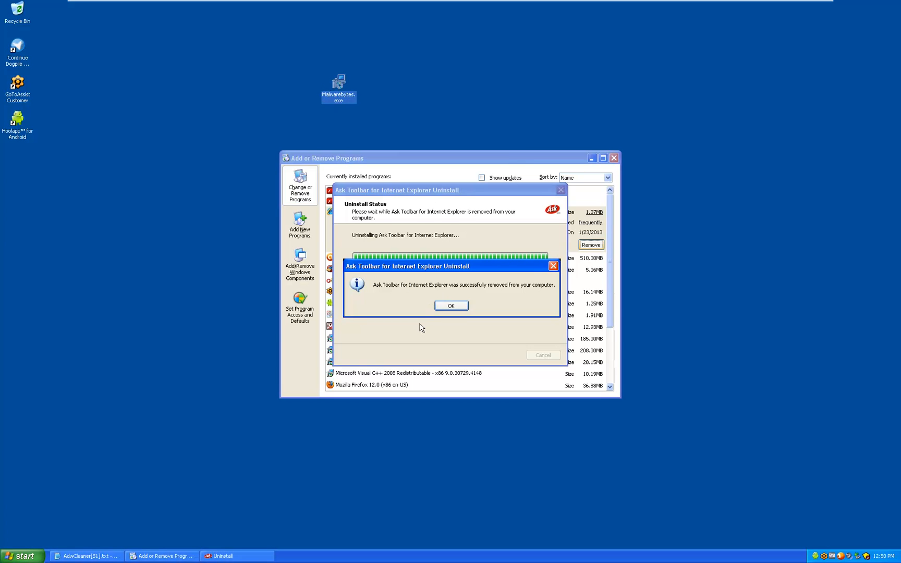
- Install Malwarebytes Anti-Malware in English and let its database update to v2013.01.23.09
left_click(451, 305)
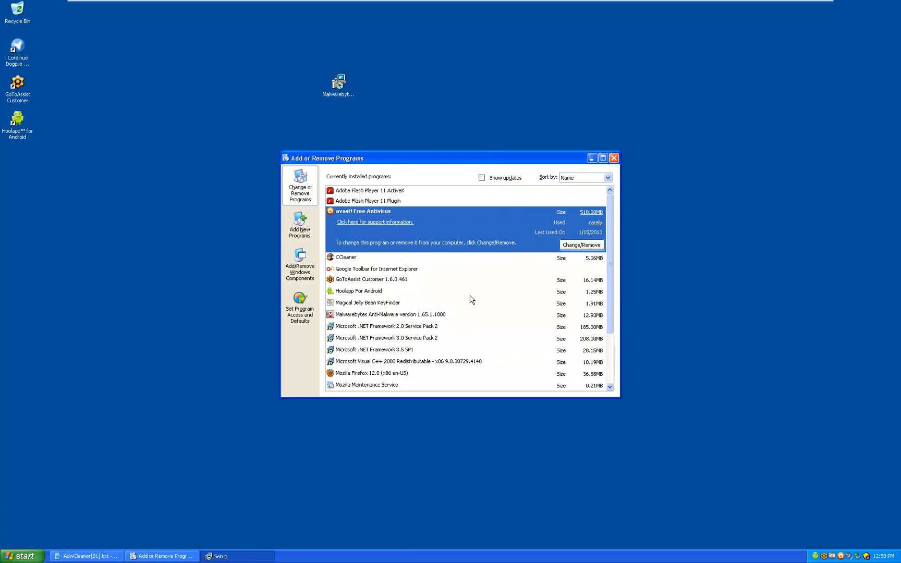
mouse_move(465, 294)
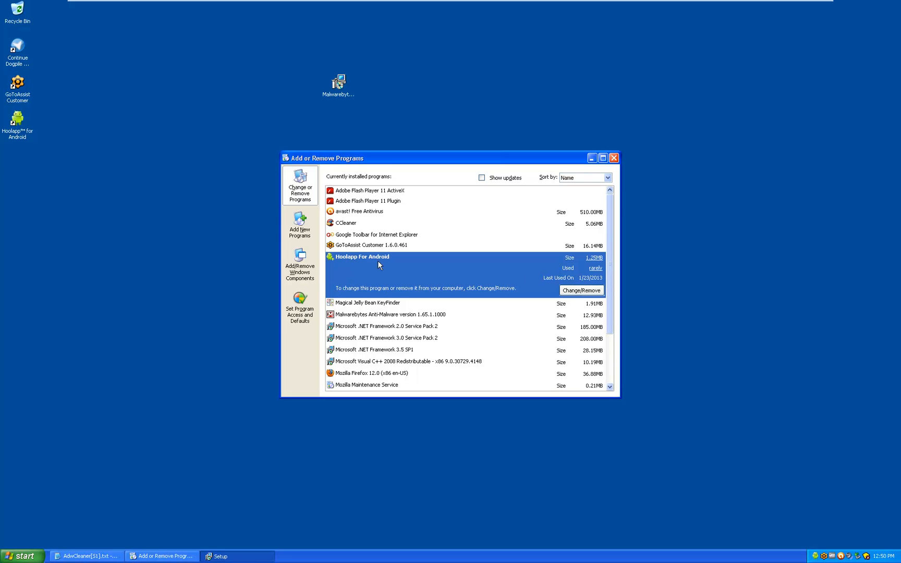
mouse_move(340, 90)
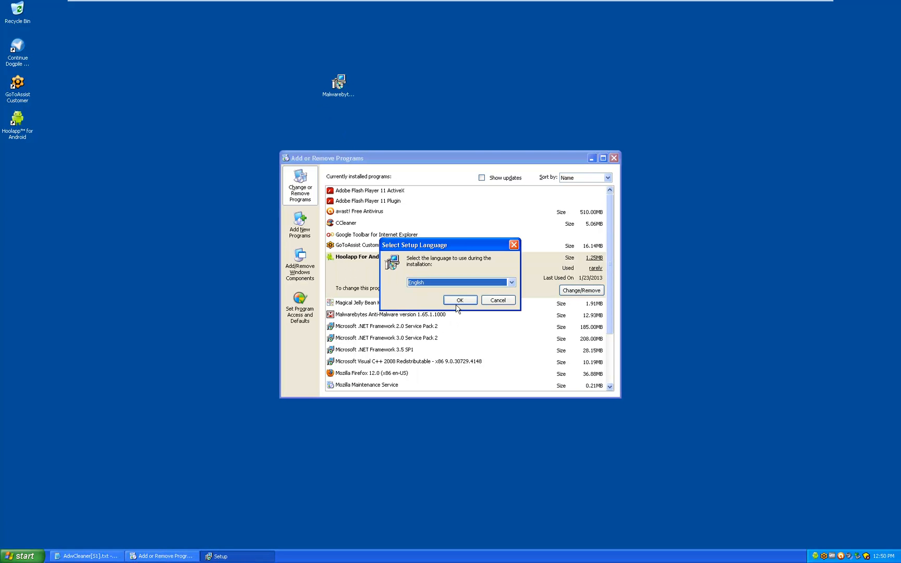
left_click(460, 299)
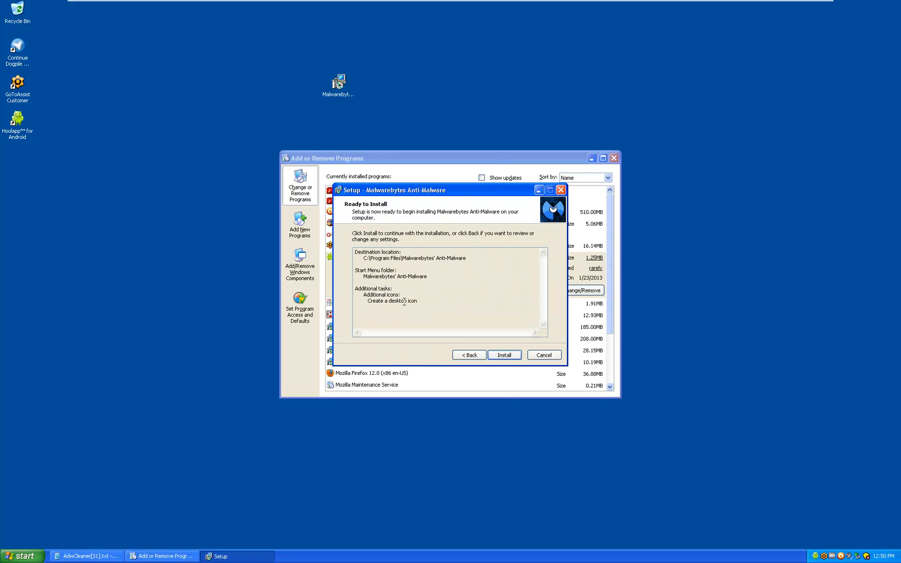
left_click(504, 355)
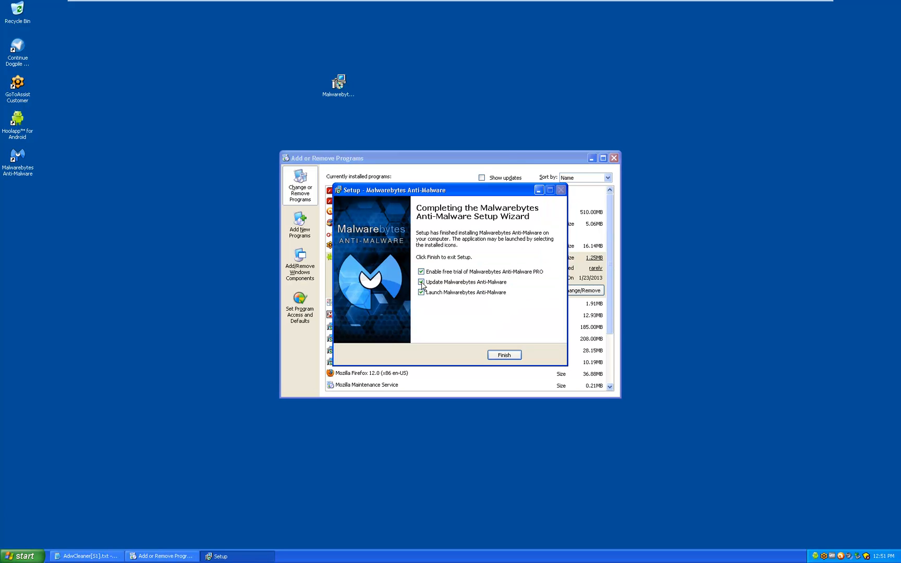
left_click(503, 355)
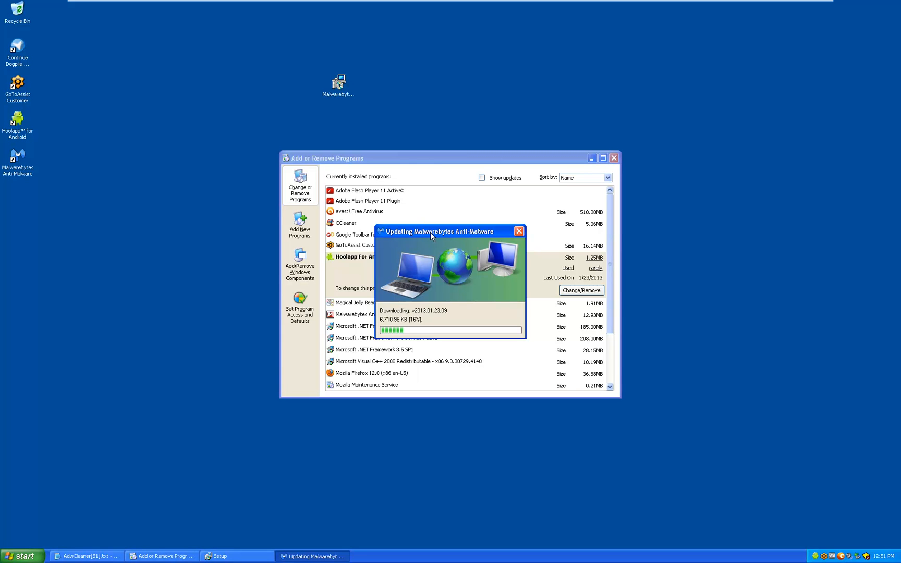
left_click_drag(437, 231, 161, 54)
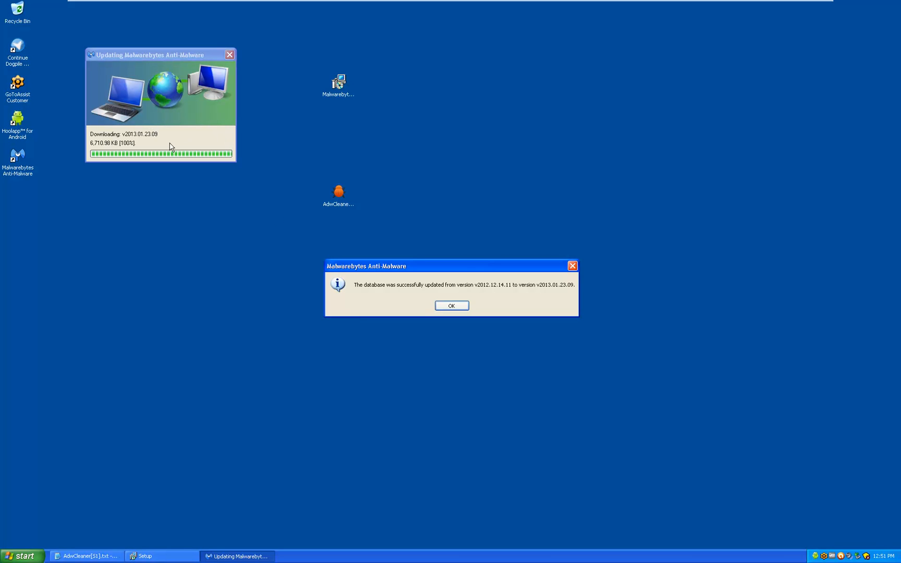
- Dismiss the database update message and run a full Malwarebytes system scan
left_click(451, 305)
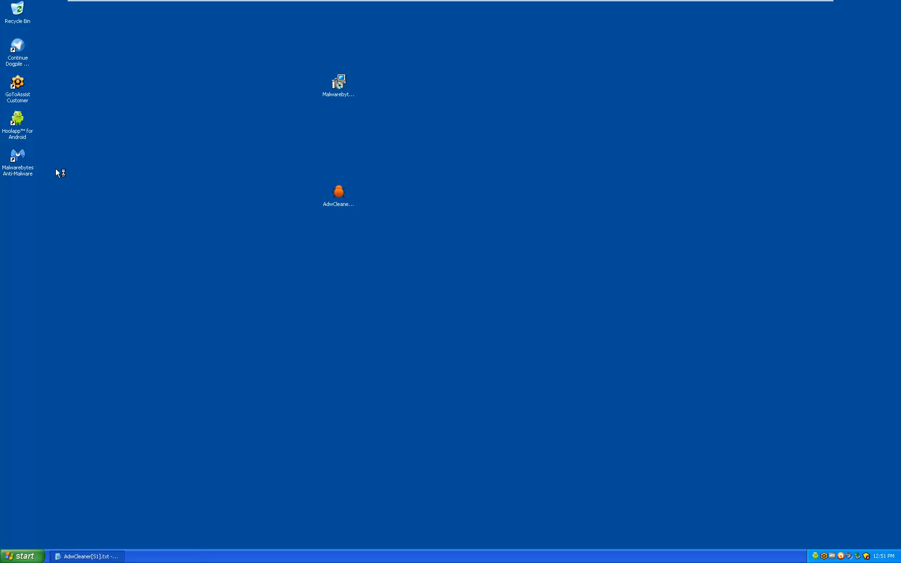
mouse_move(342, 190)
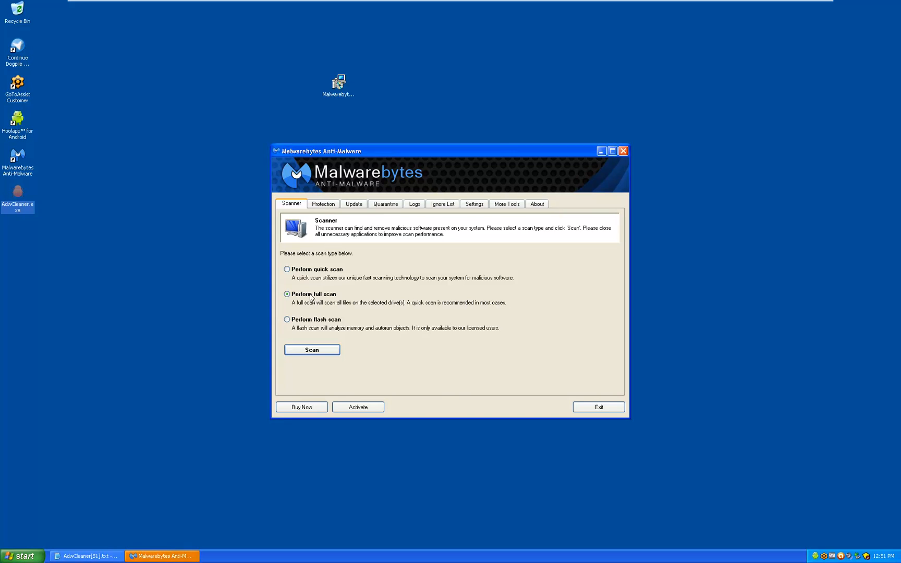
left_click(312, 350)
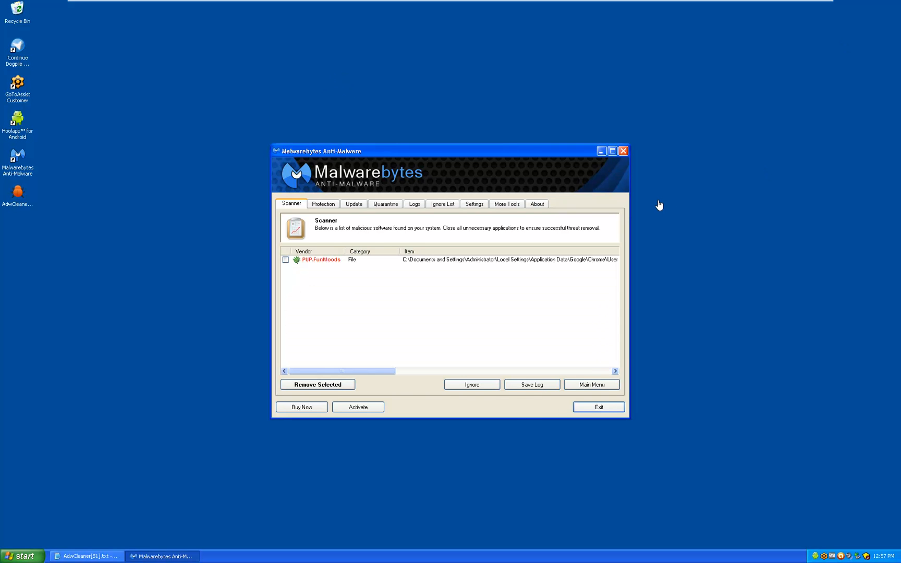
mouse_move(343, 327)
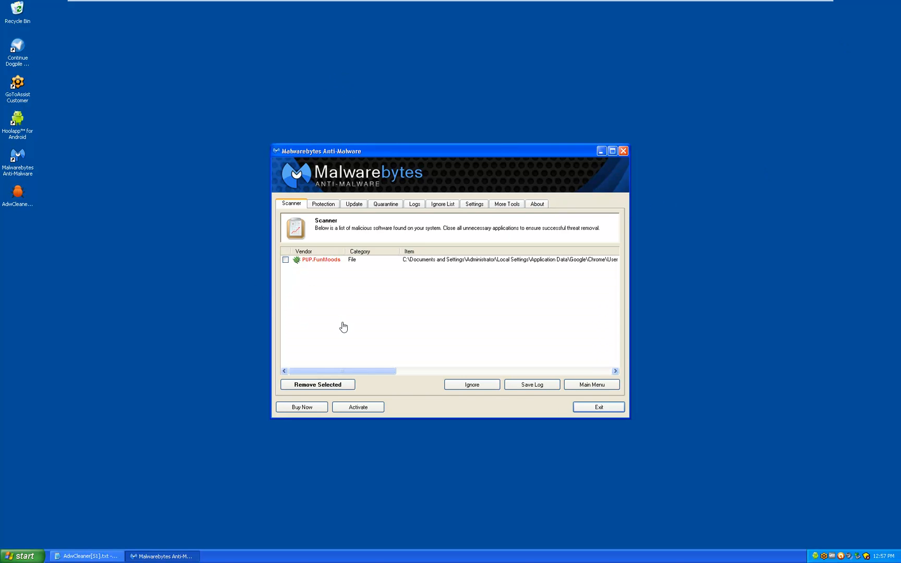
mouse_move(360, 371)
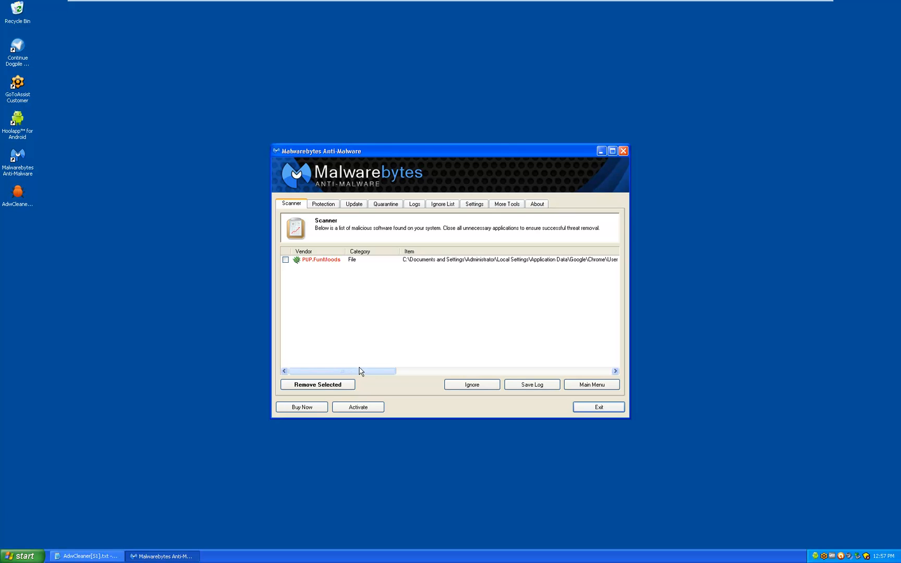
- Tick and remove the PUP.FunMoods detection, then acknowledge the success message
left_click_drag(342, 371, 421, 374)
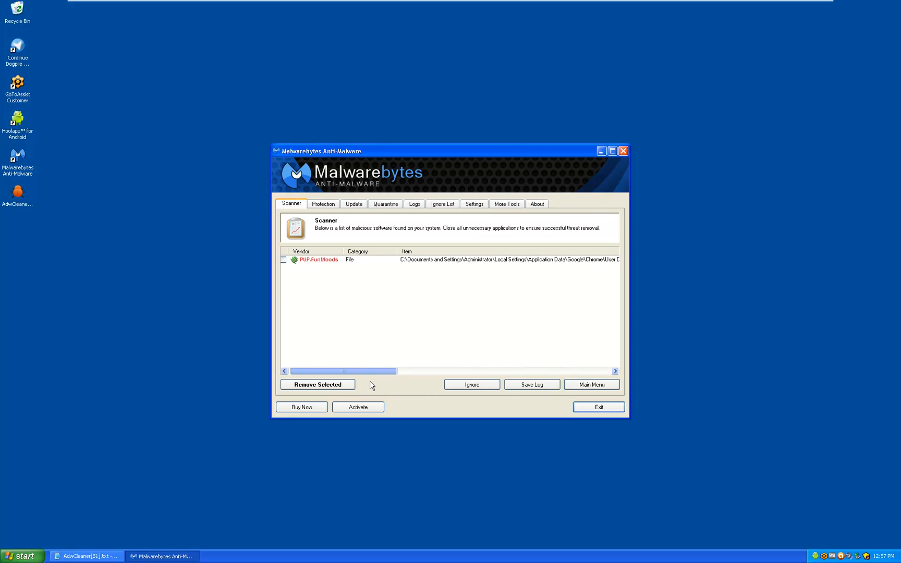
left_click(283, 259)
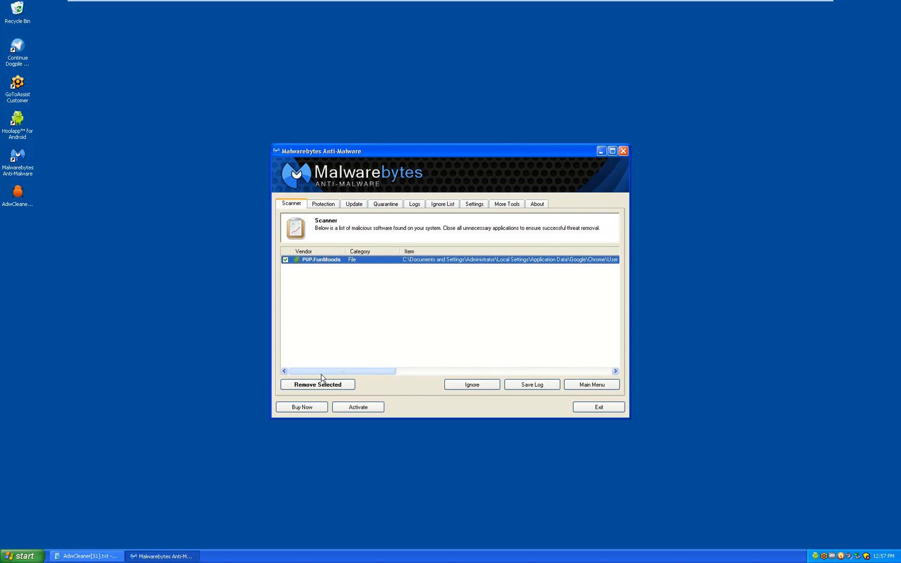
left_click(316, 385)
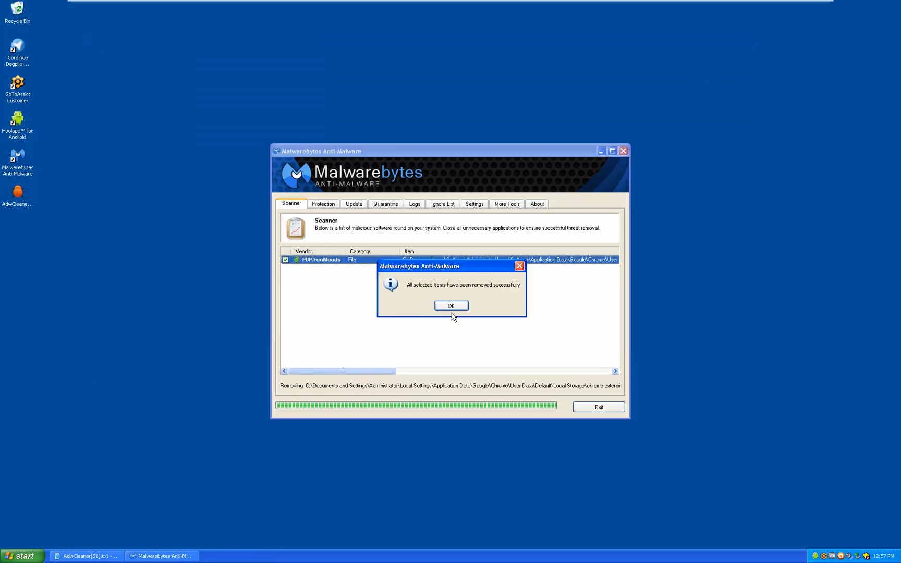
left_click(451, 305)
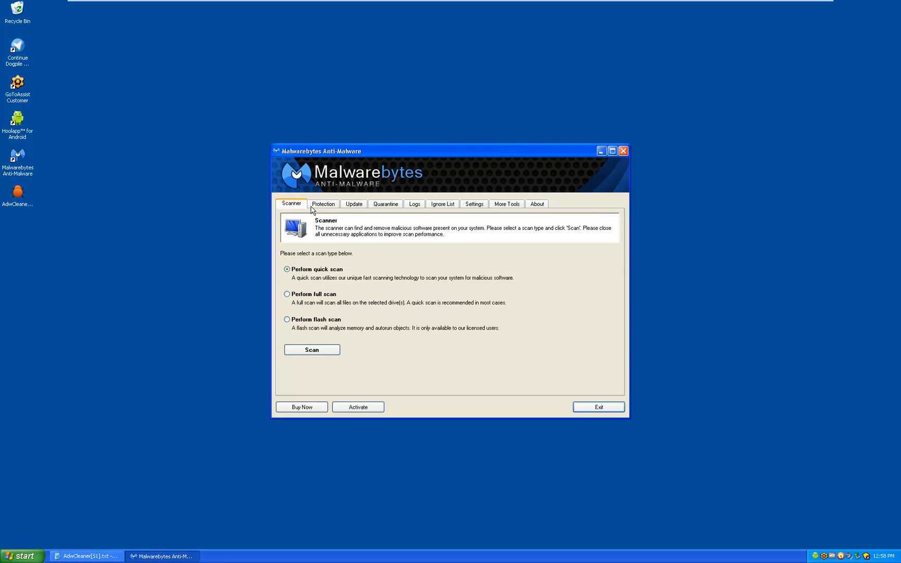
mouse_move(550, 169)
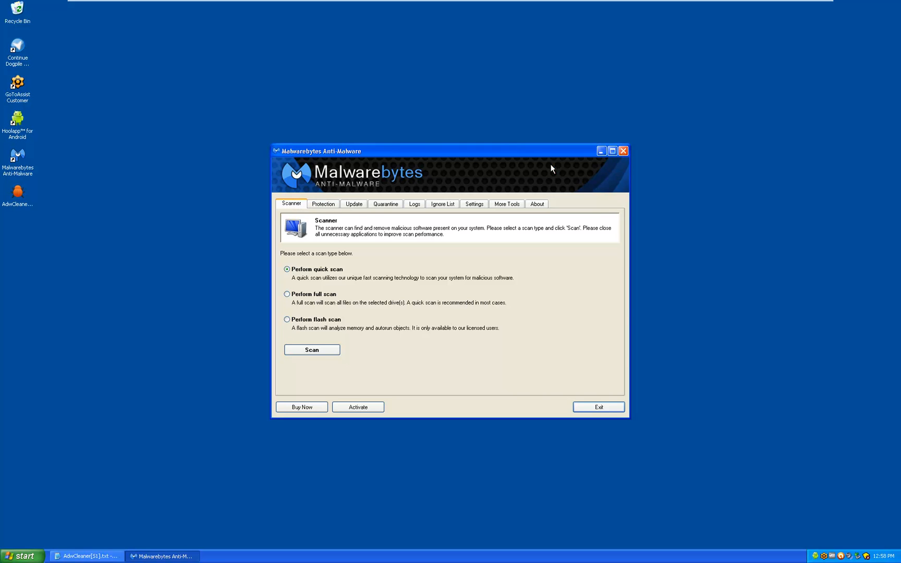
- Exit Malwarebytes, launch Internet Explorer to Google's home page, then minimize the browser
left_click(597, 407)
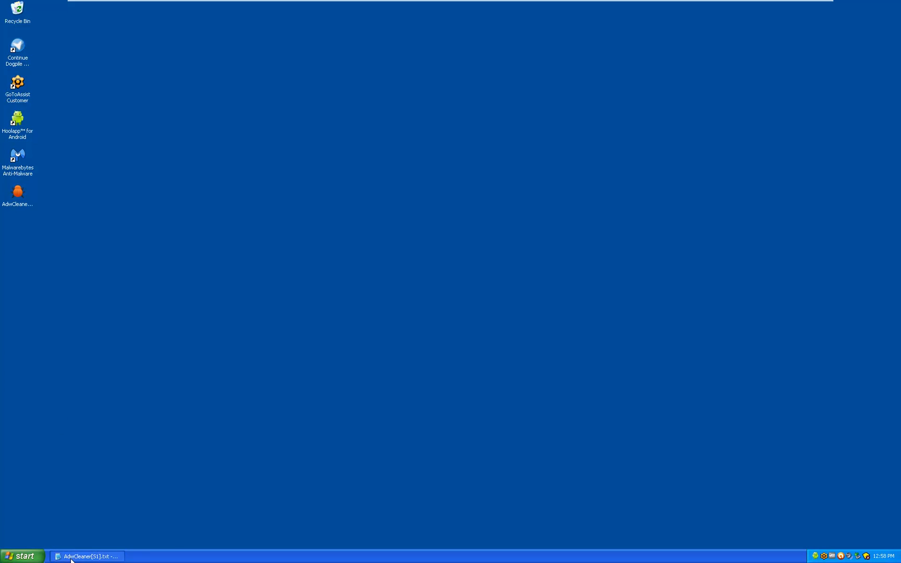
left_click(22, 556)
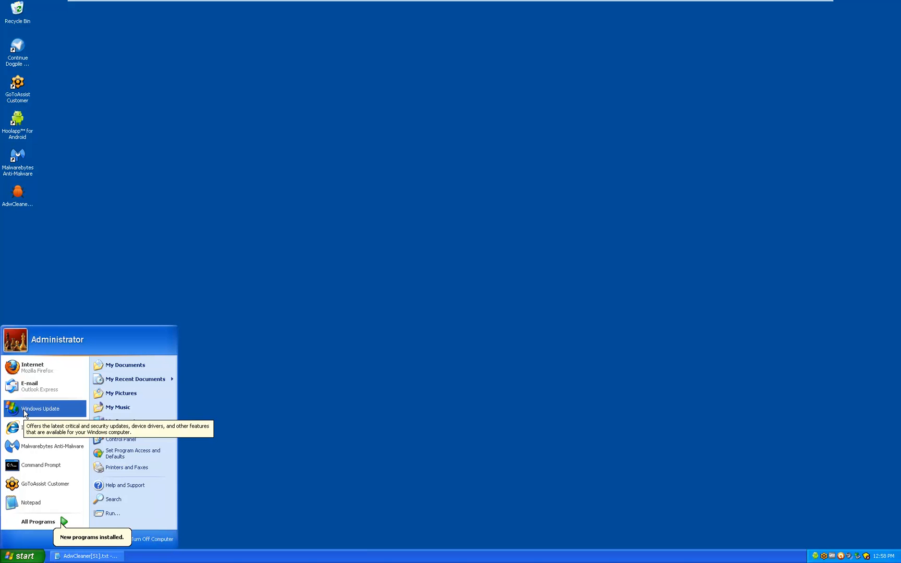
mouse_move(40, 427)
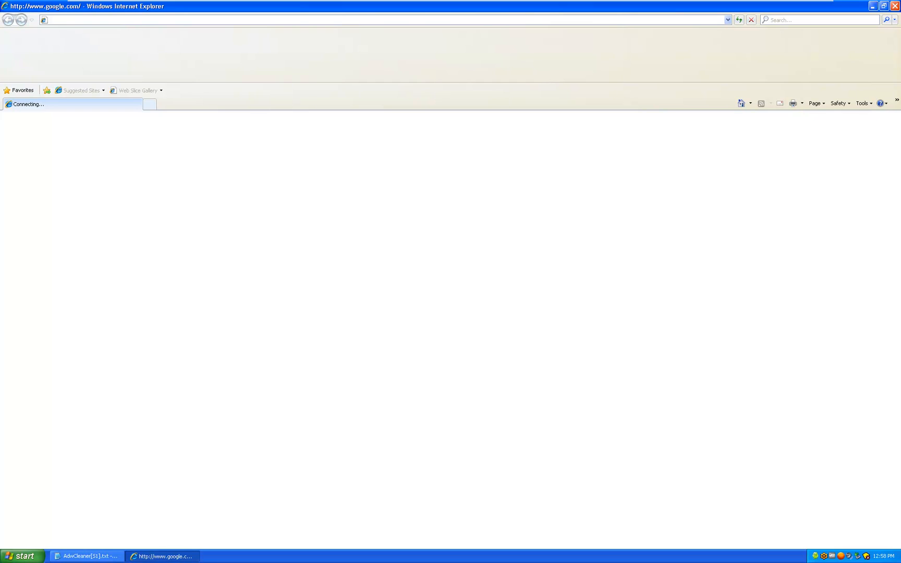
mouse_move(46, 58)
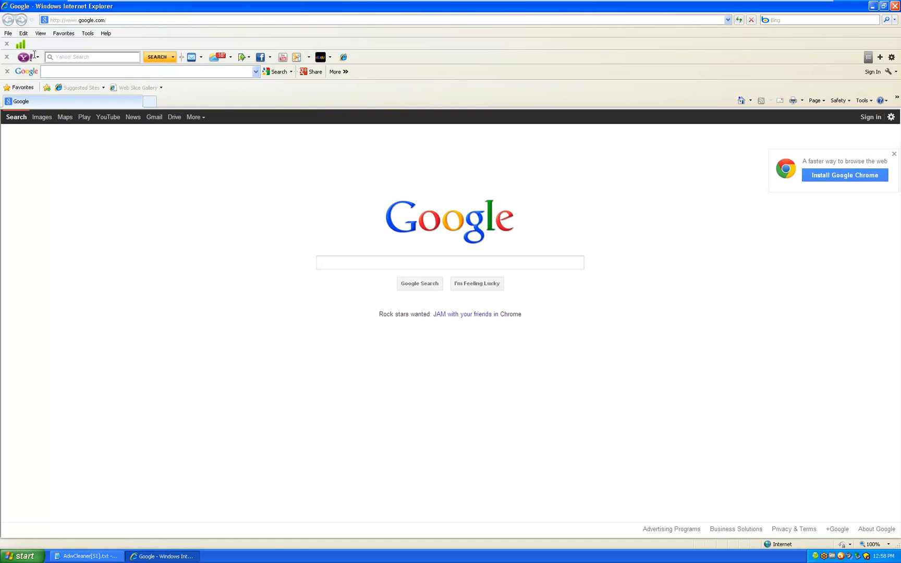
left_click(450, 263)
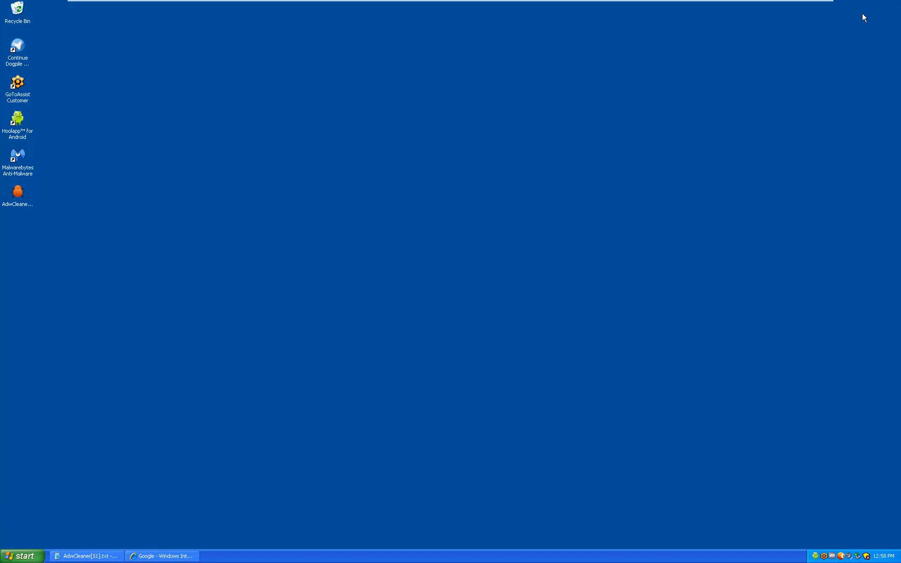
mouse_move(15, 132)
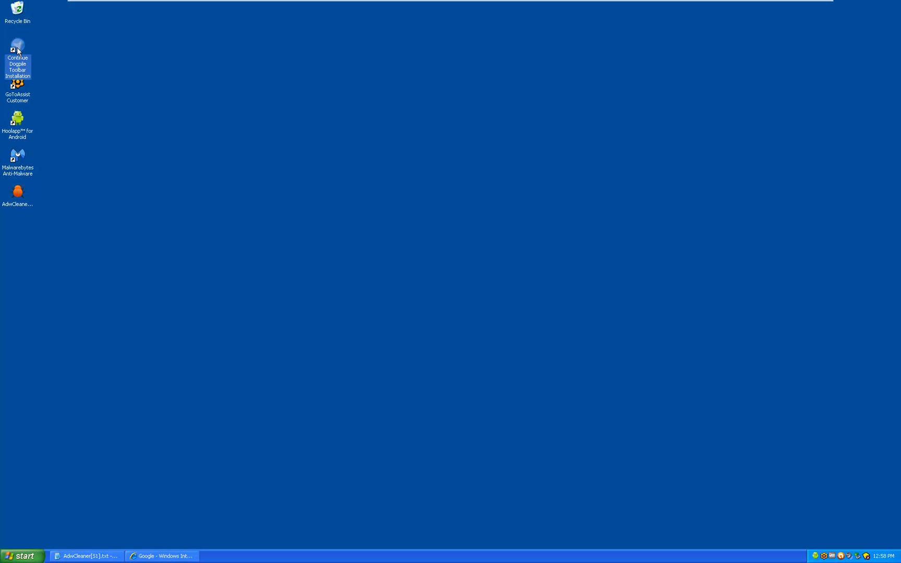
mouse_move(42, 174)
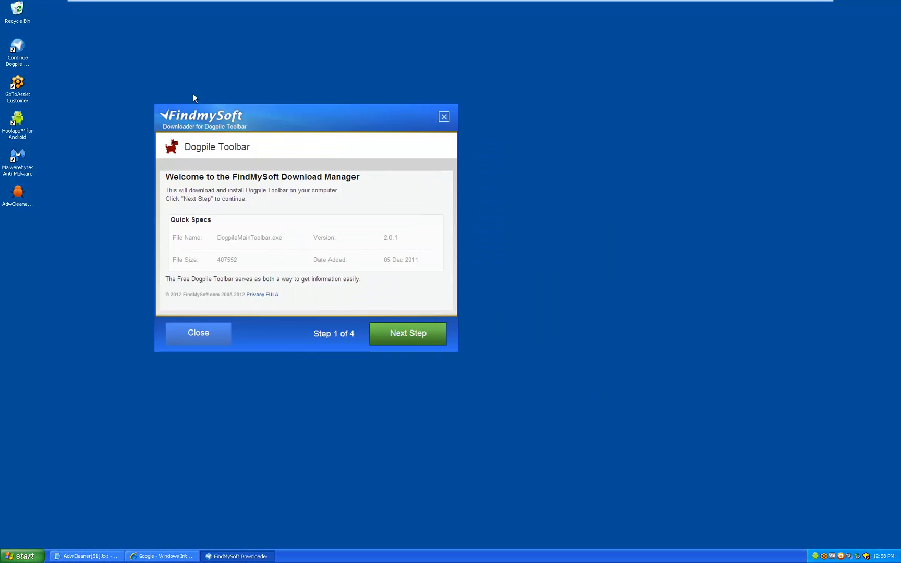
left_click_drag(202, 117, 327, 88)
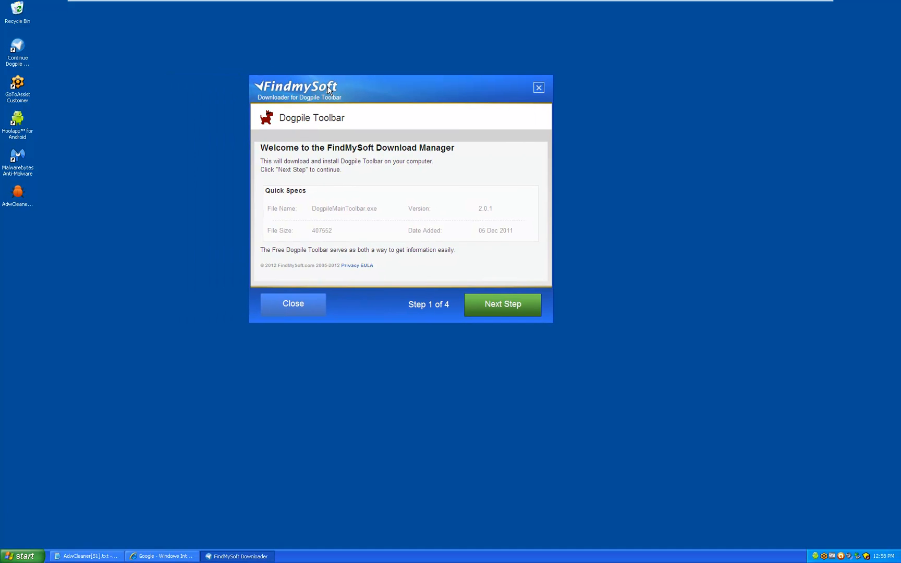
left_click(538, 88)
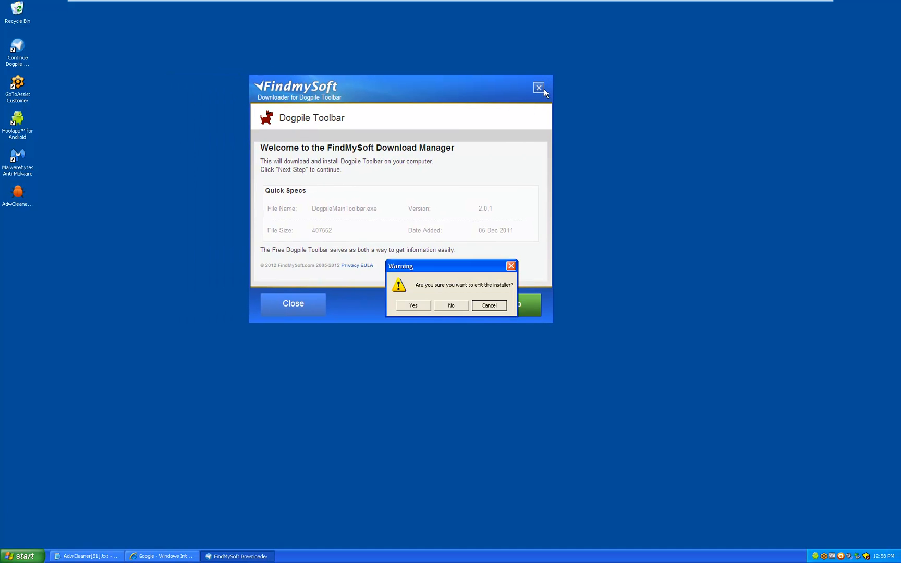
left_click(413, 305)
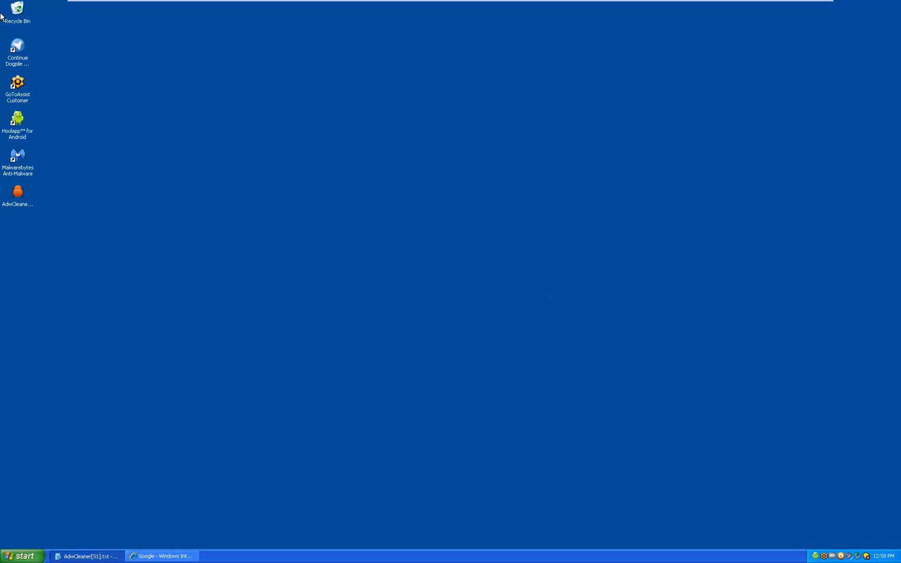
right_click(17, 46)
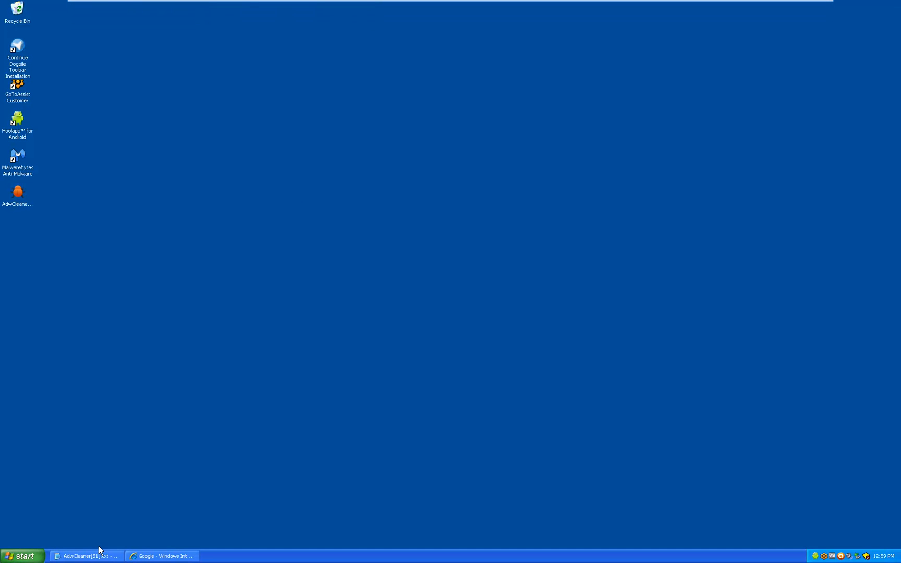
left_click(162, 556)
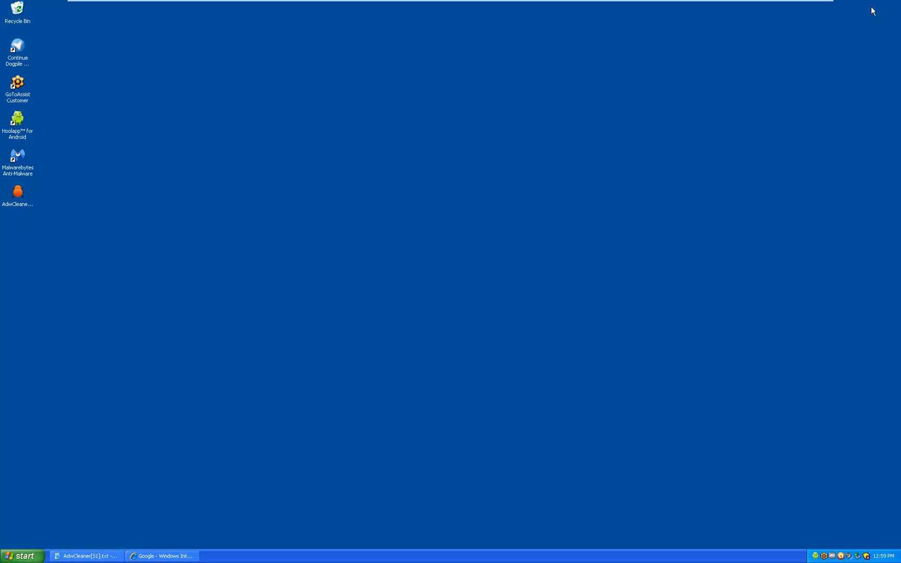
left_click(17, 192)
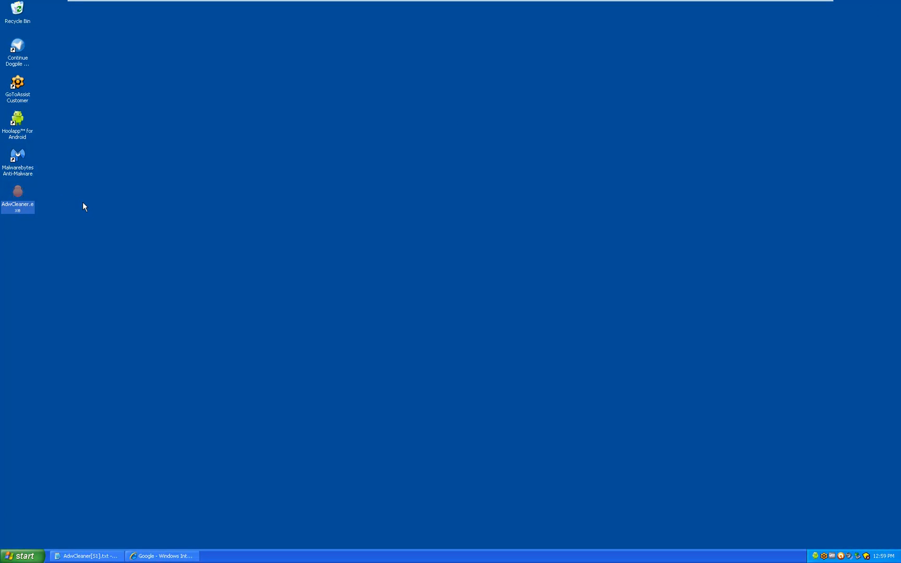